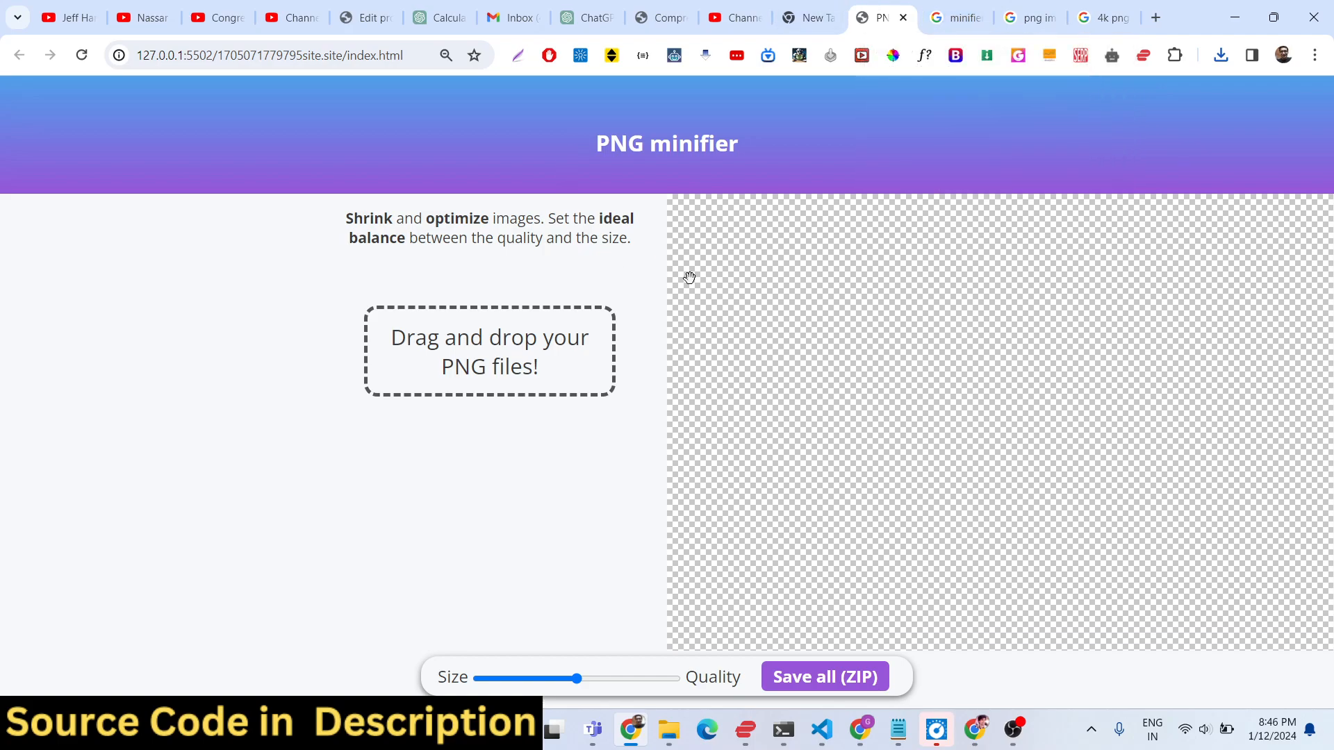
{"action": "mouse_move", "coordinate": [642, 346]}
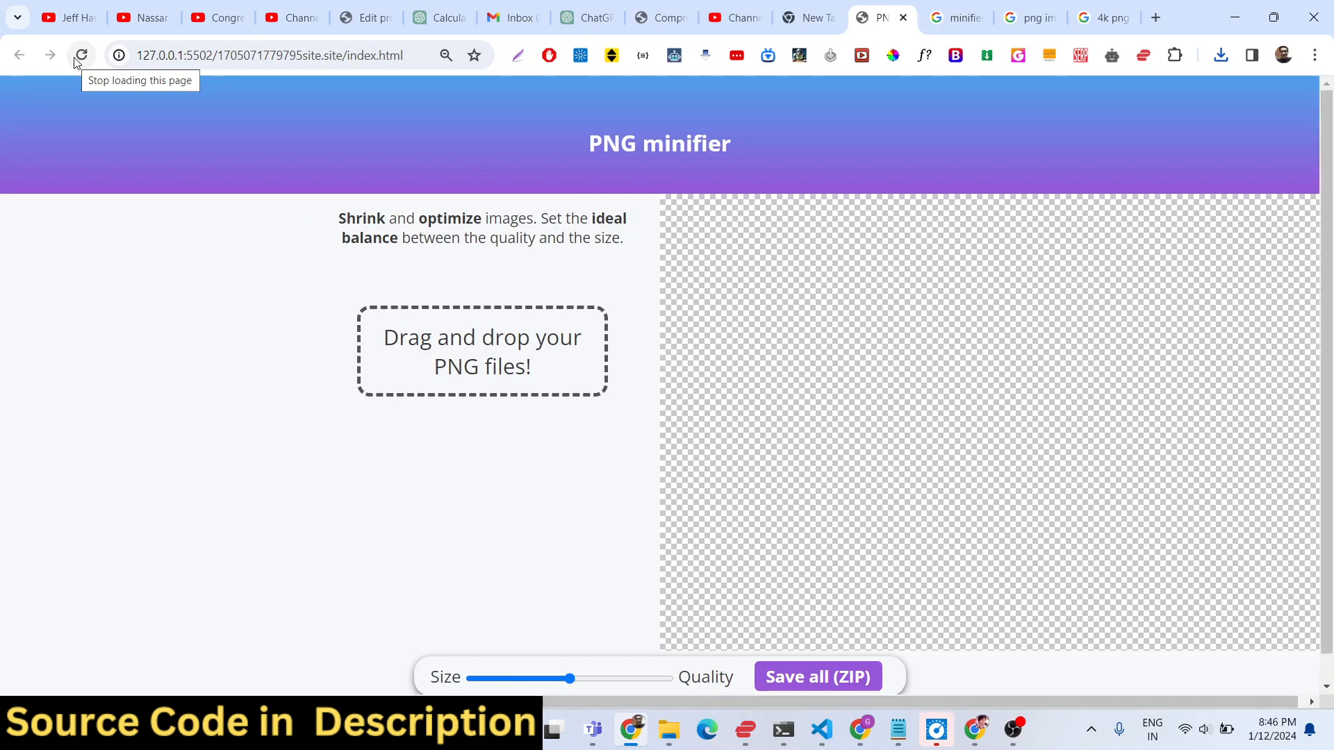
Reload the minifier and load rTkJ7v-man-png-image from Downloads, compressing 307 kB to 85.1 kB.
{"action": "left_click", "coordinate": [81, 54]}
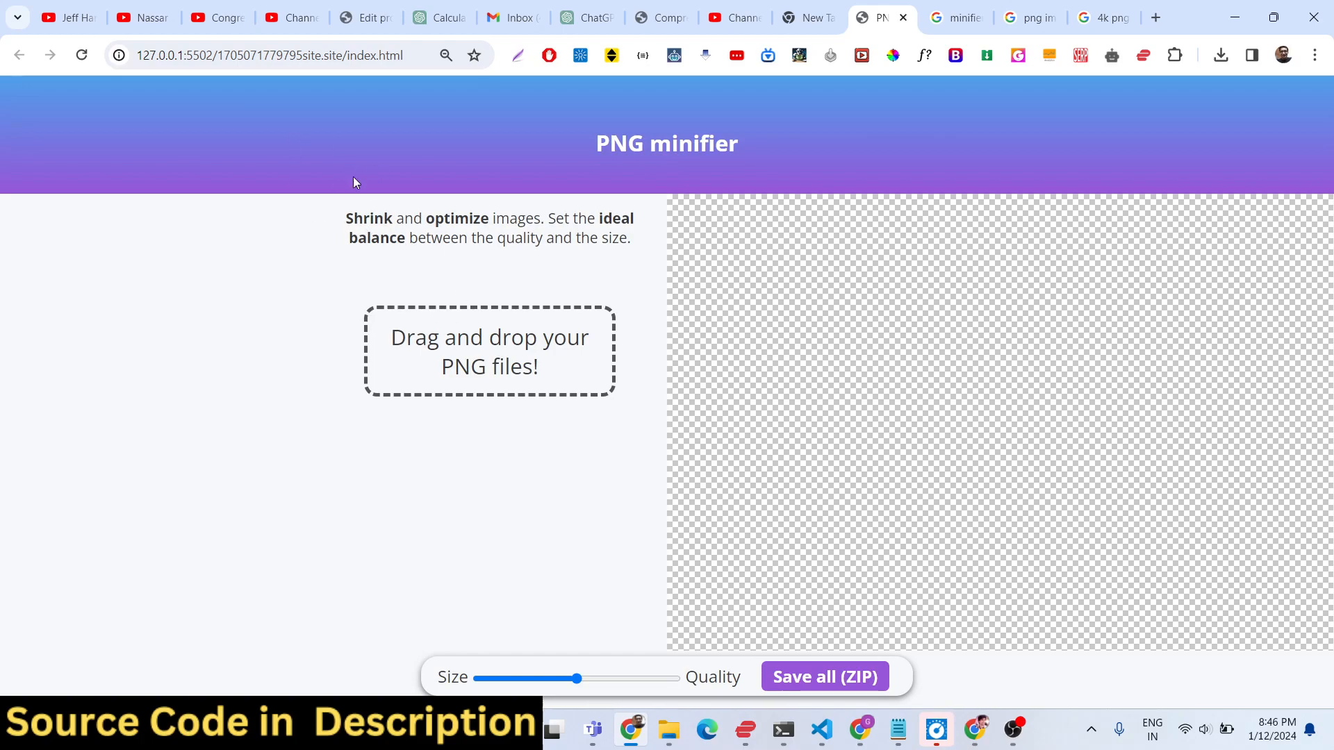
{"action": "mouse_move", "coordinate": [460, 359]}
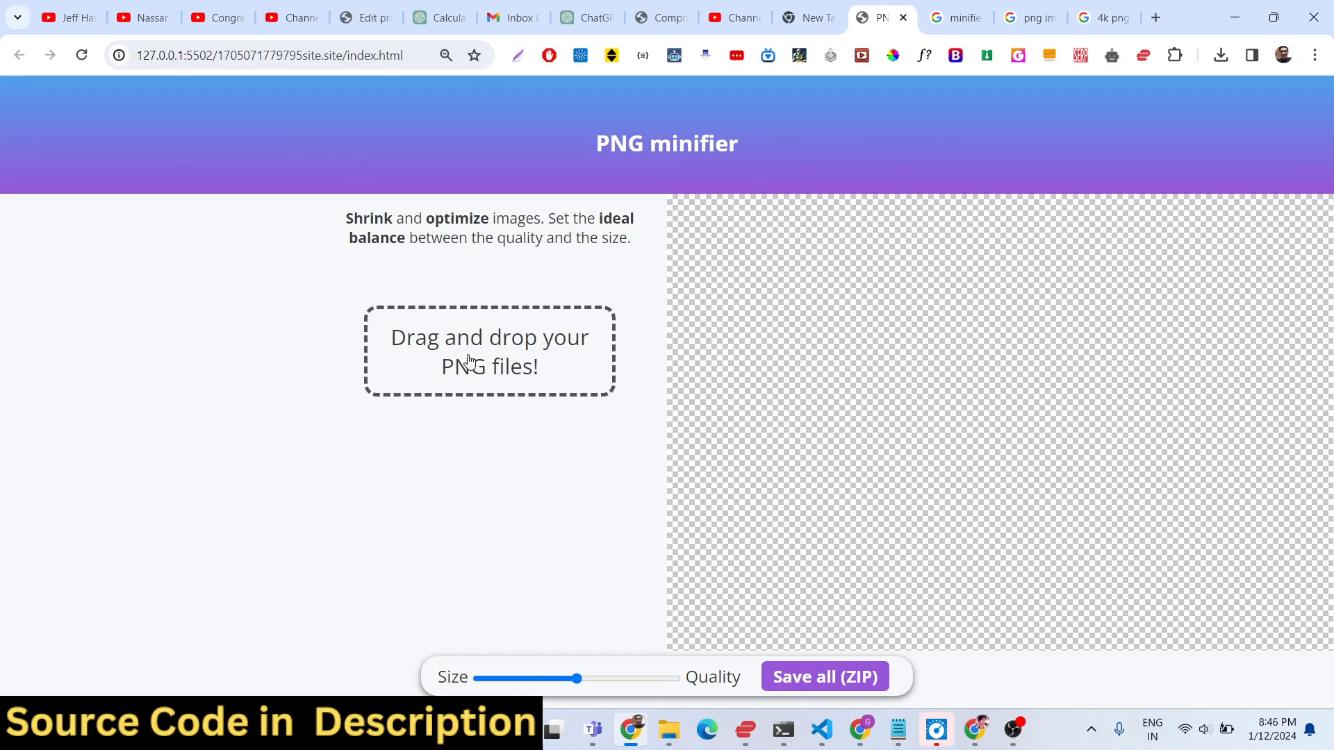
{"action": "left_click", "coordinate": [489, 350]}
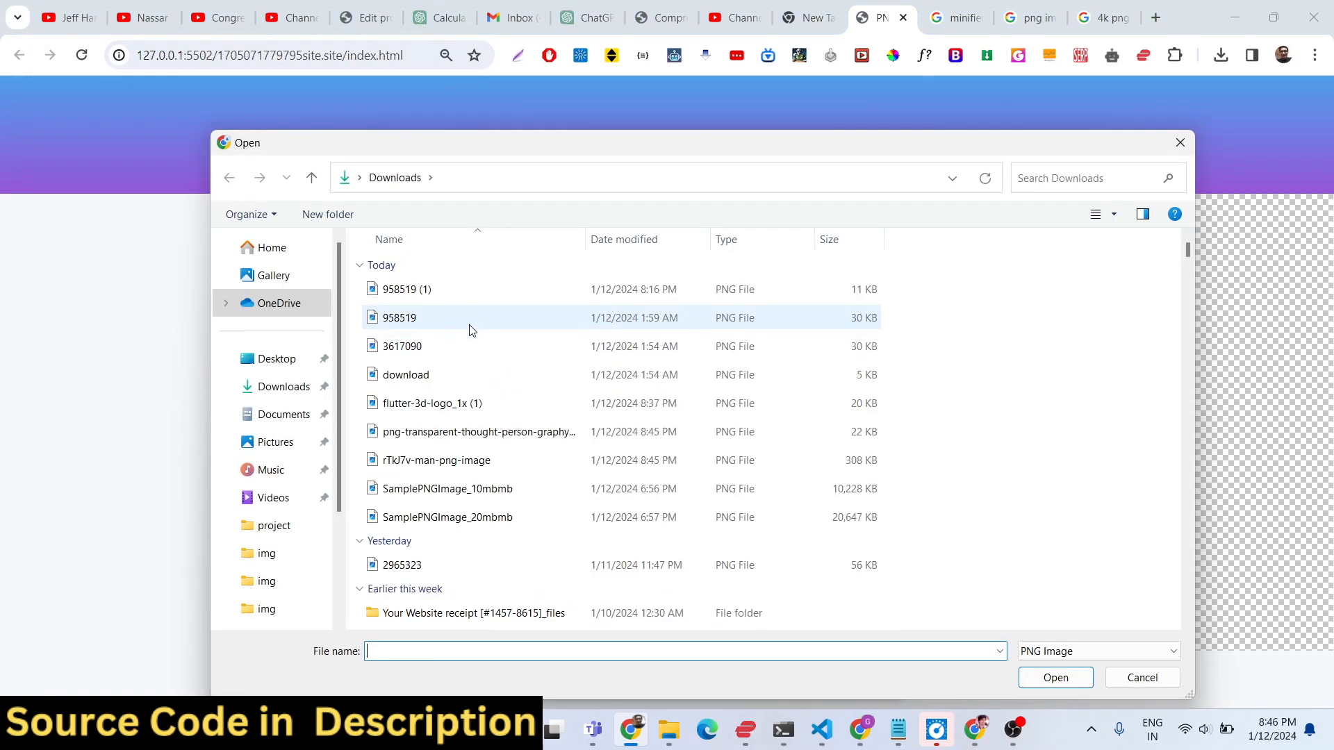
{"action": "left_click", "coordinate": [406, 374]}
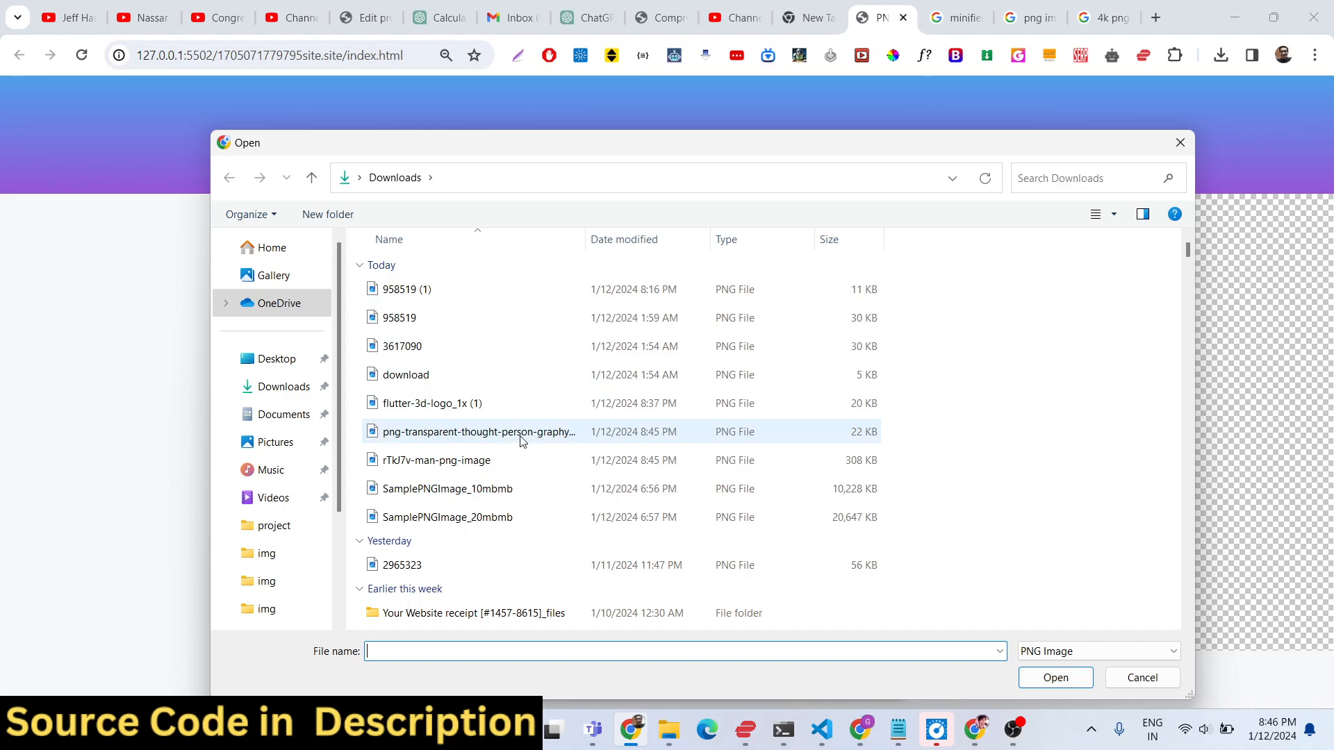
{"action": "left_click", "coordinate": [1143, 677]}
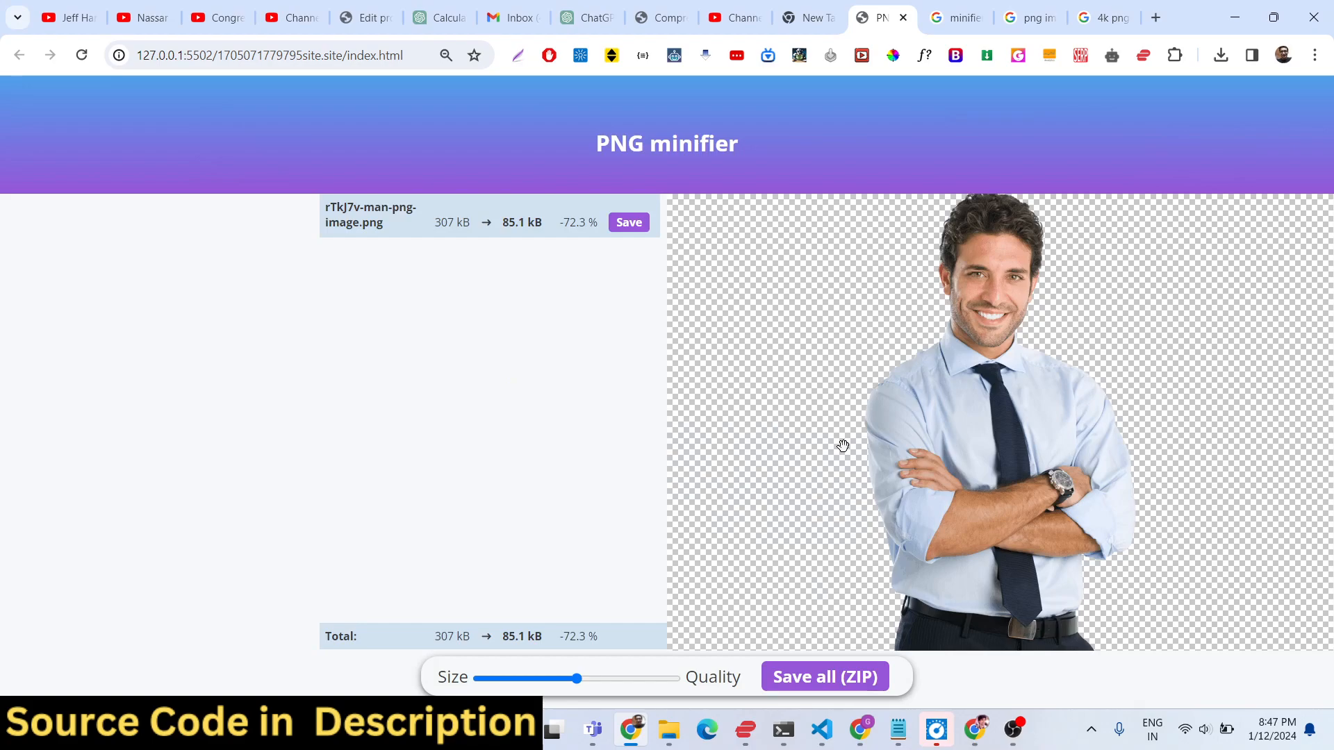
{"action": "mouse_move", "coordinate": [489, 251]}
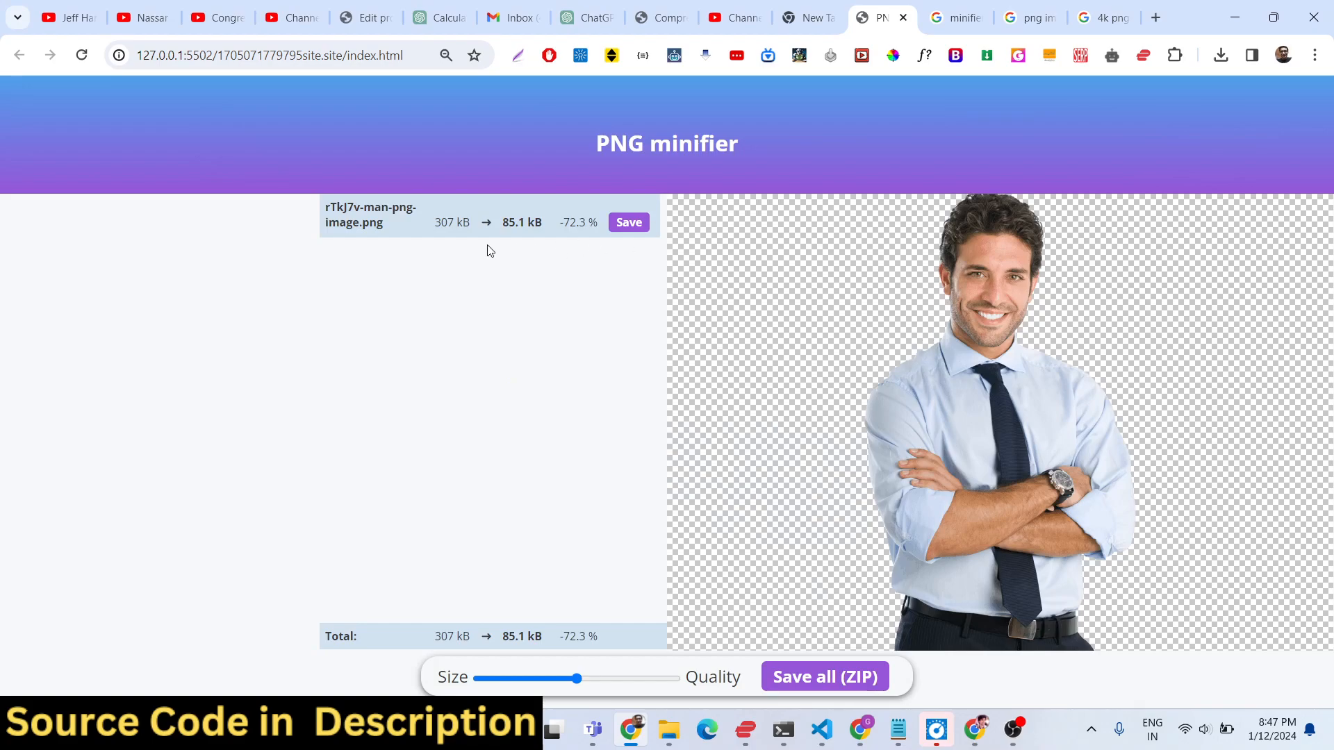
{"action": "mouse_move", "coordinate": [453, 230]}
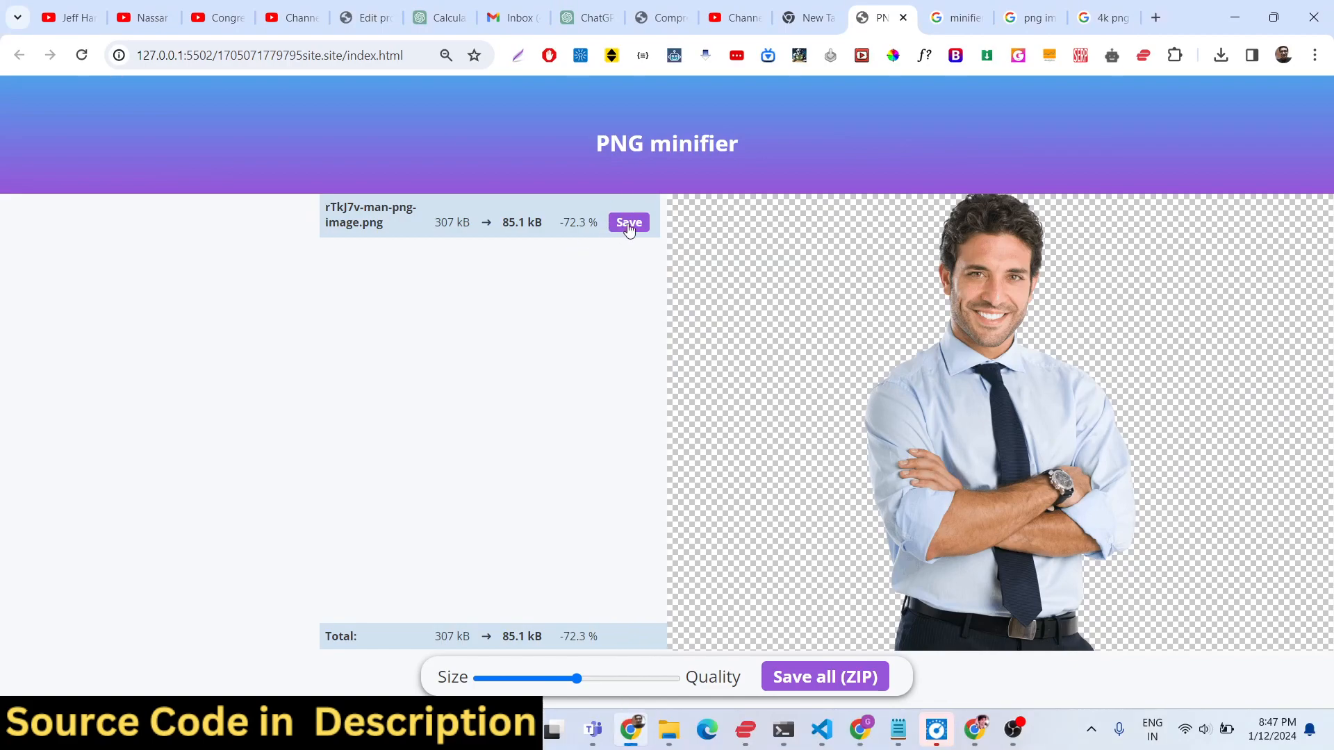
Download the 85.1 kB man image, inspect it zoomed out in Photos, then close the viewer.
{"action": "left_click", "coordinate": [628, 222]}
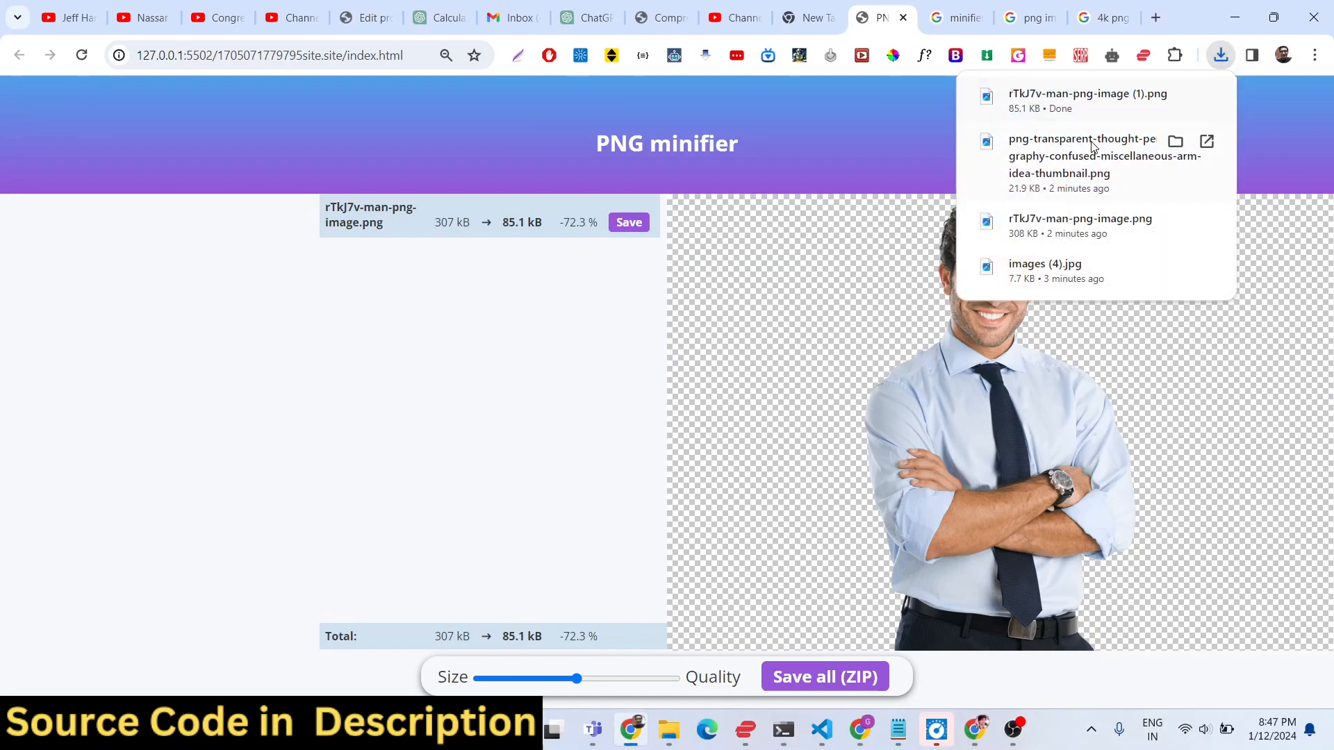
{"action": "mouse_move", "coordinate": [1038, 101]}
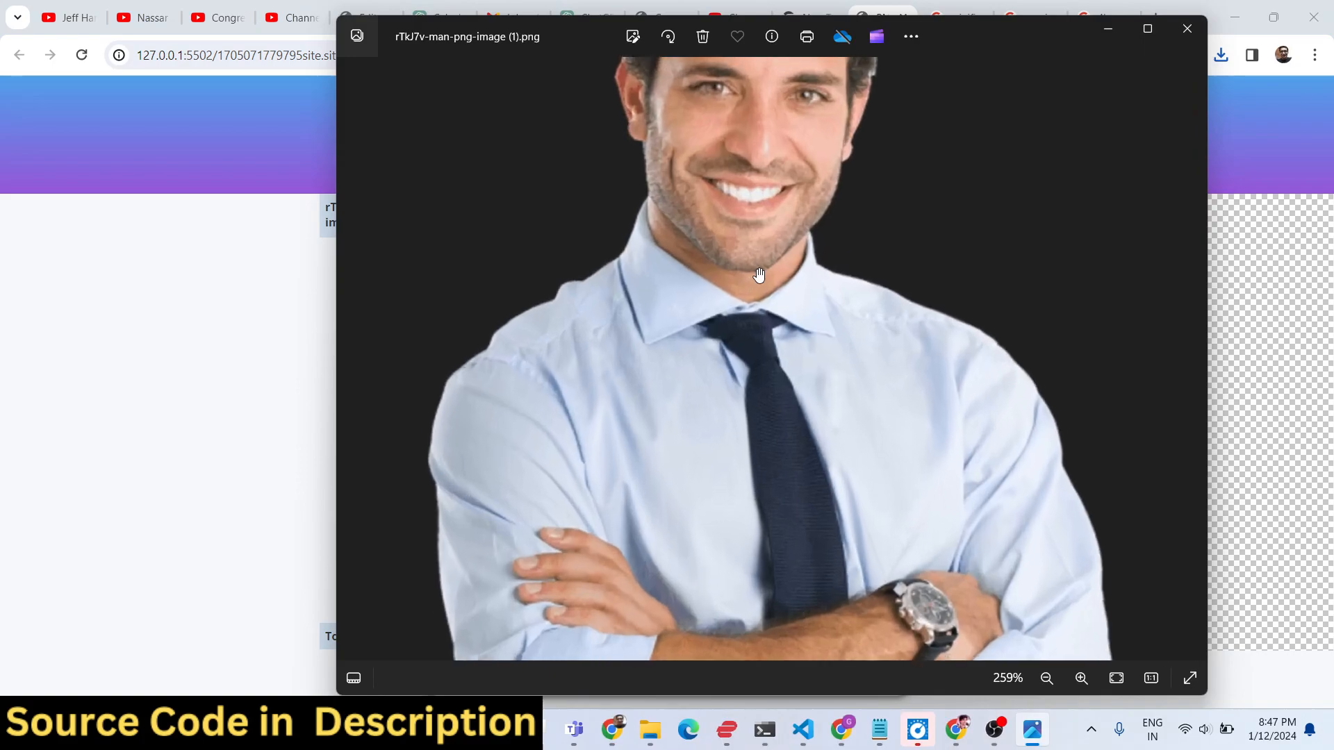
{"action": "left_click", "coordinate": [1048, 678]}
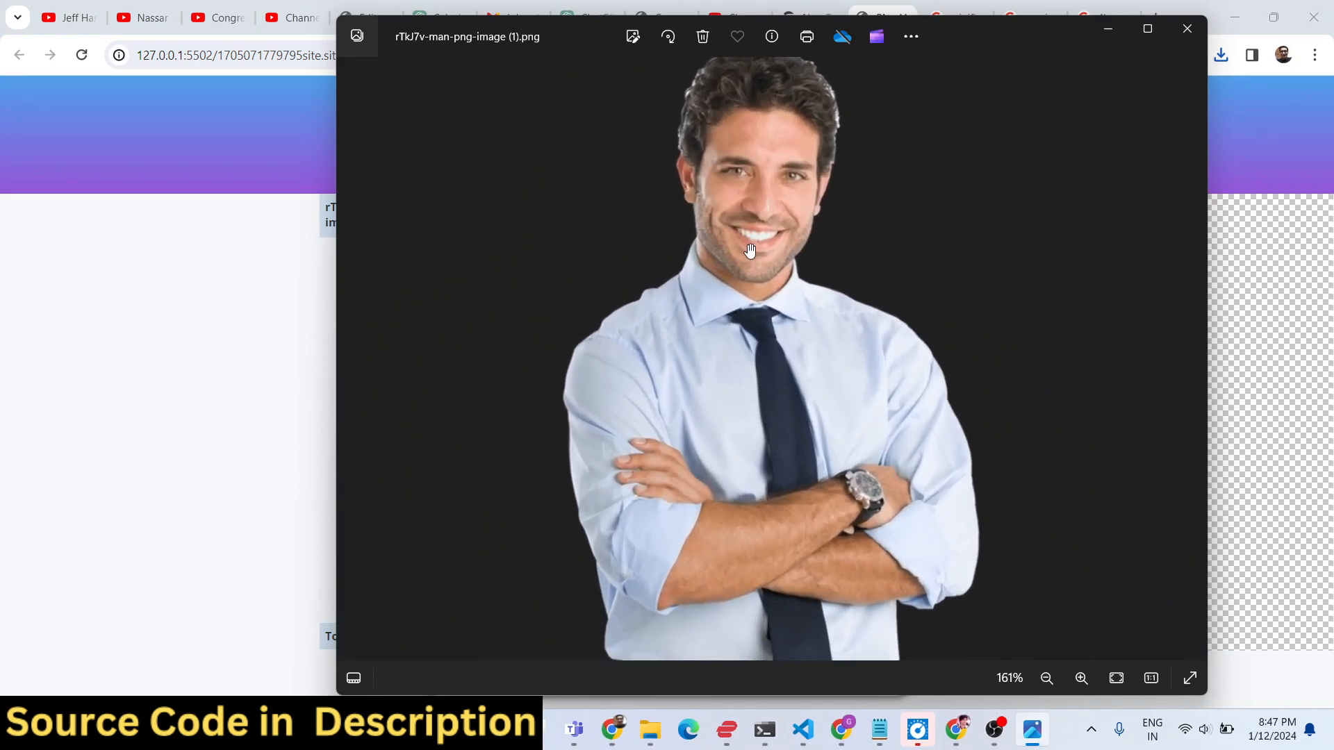
{"action": "left_click", "coordinate": [1185, 27]}
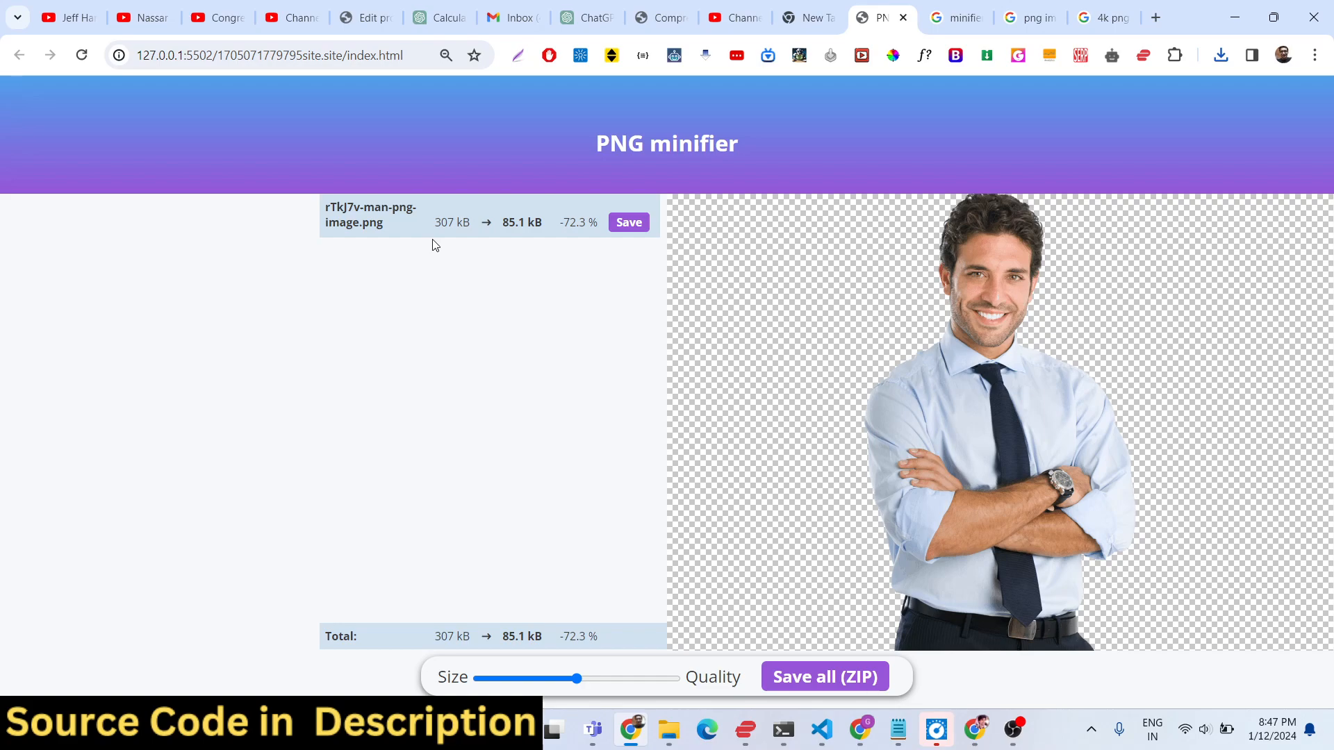
{"action": "mouse_move", "coordinate": [564, 644]}
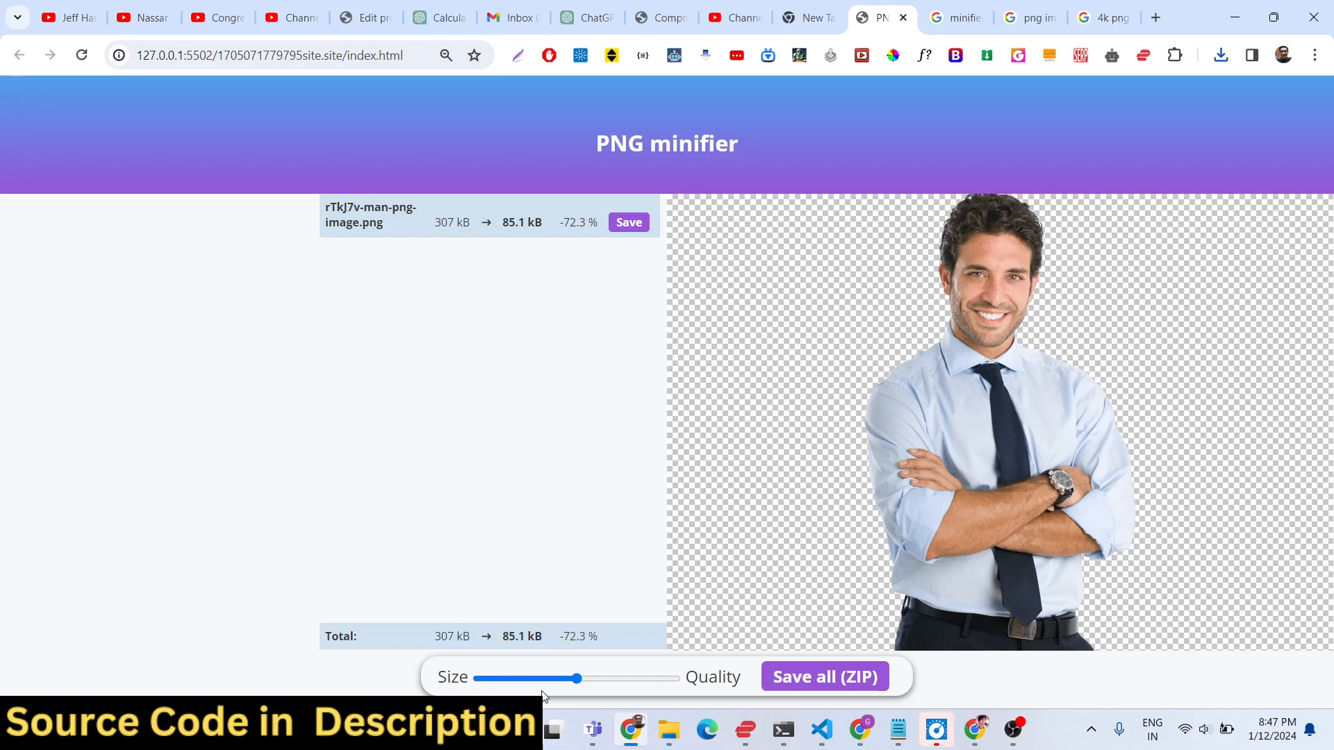
{"action": "mouse_move", "coordinate": [566, 694]}
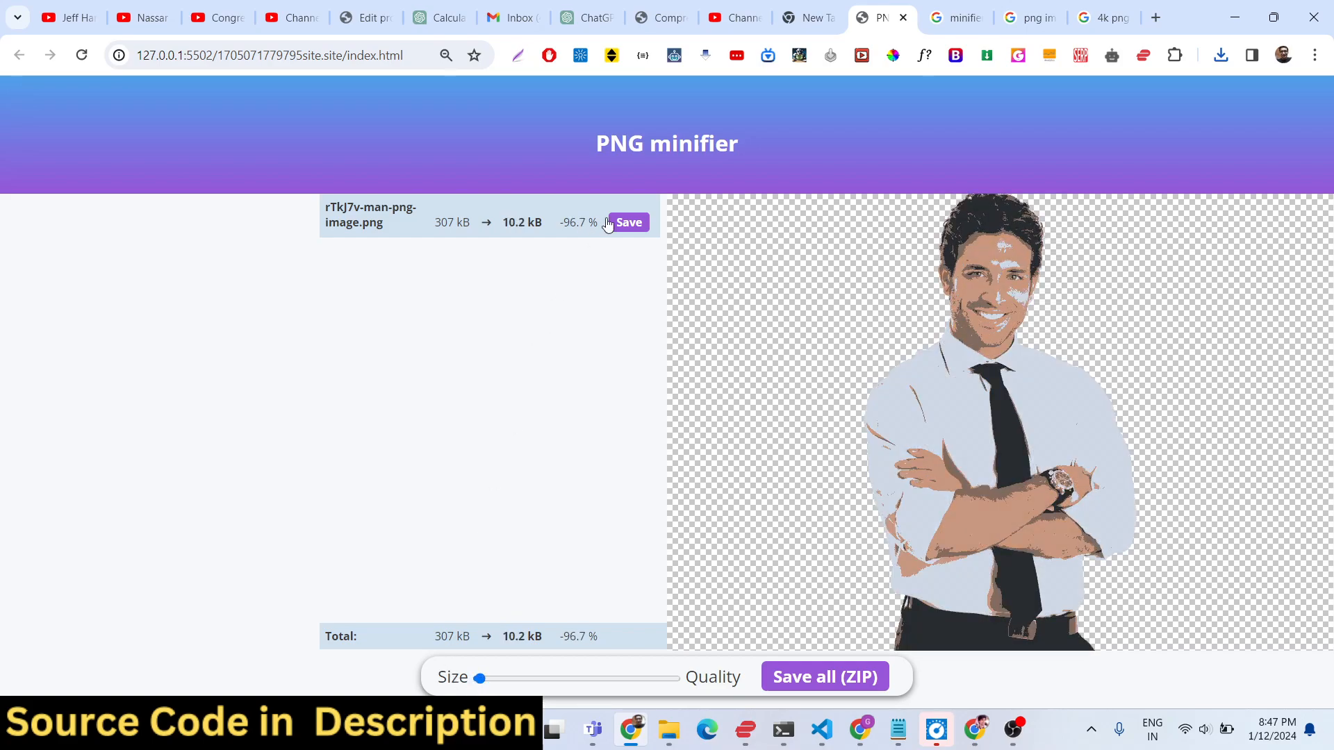
{"action": "mouse_move", "coordinate": [512, 237]}
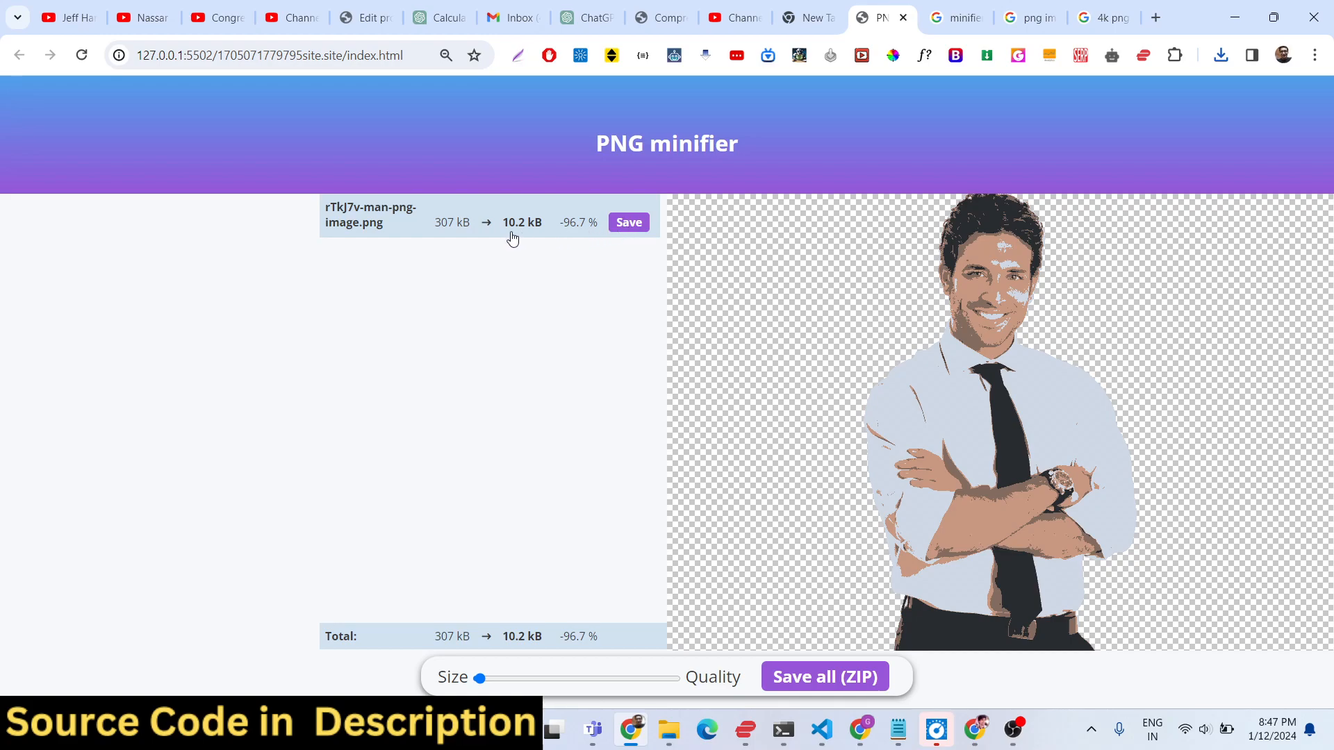
Download rTkJ7v-man-png-image (2).png at 10.2 kB, view the posterized result in Photos, then close it.
{"action": "left_click", "coordinate": [1219, 54]}
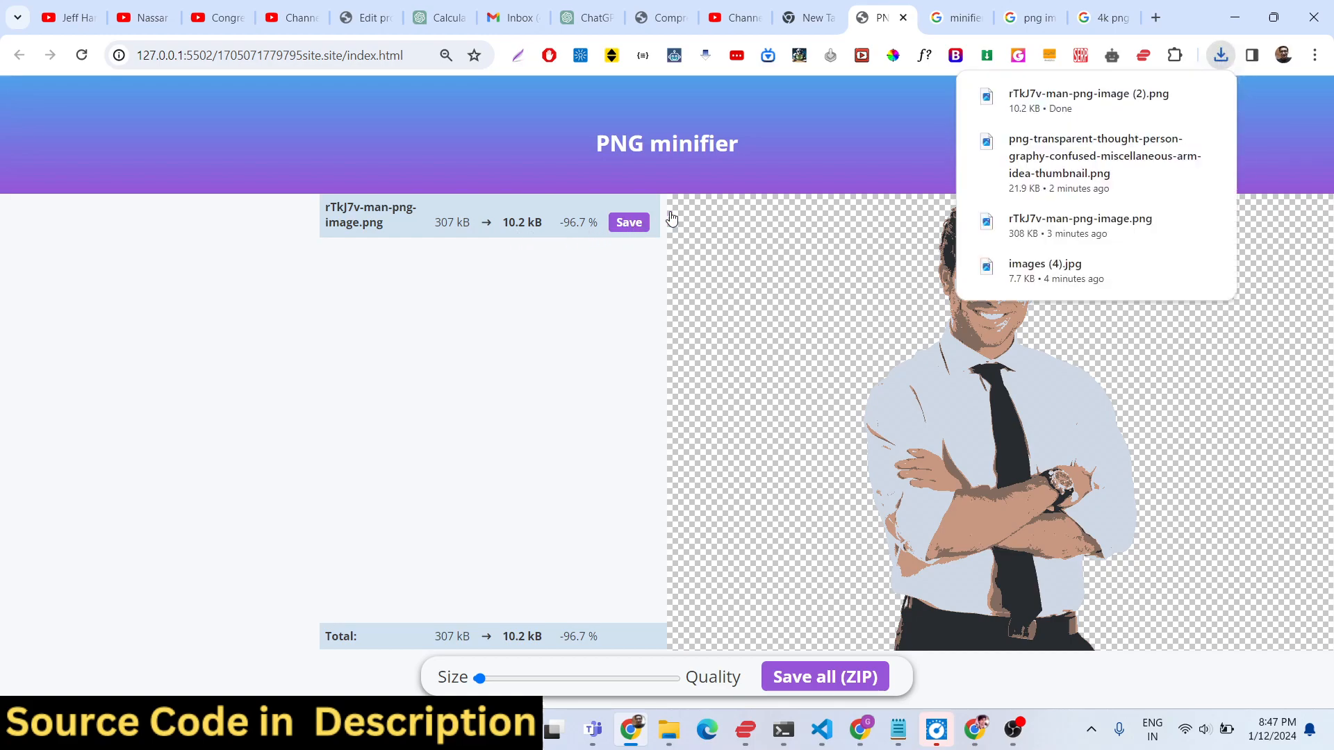
{"action": "left_click", "coordinate": [1089, 97]}
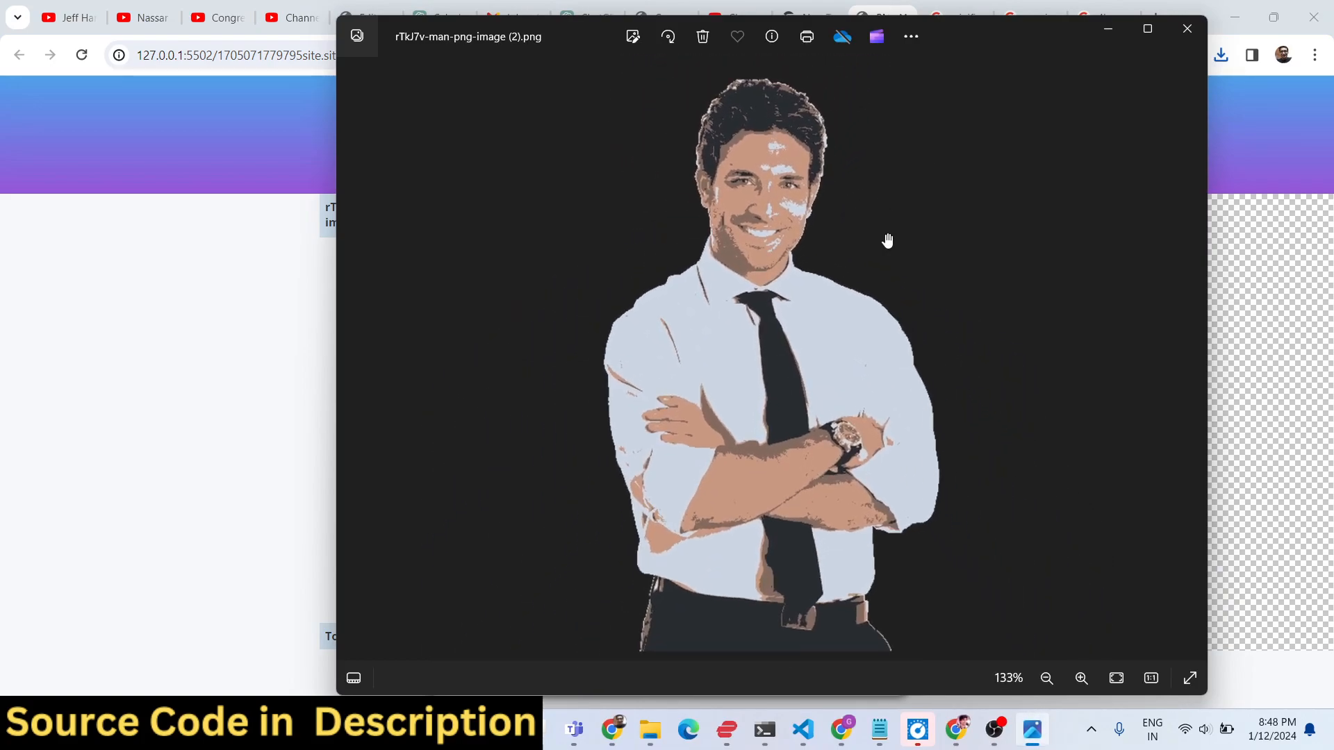
{"action": "left_click", "coordinate": [1046, 679]}
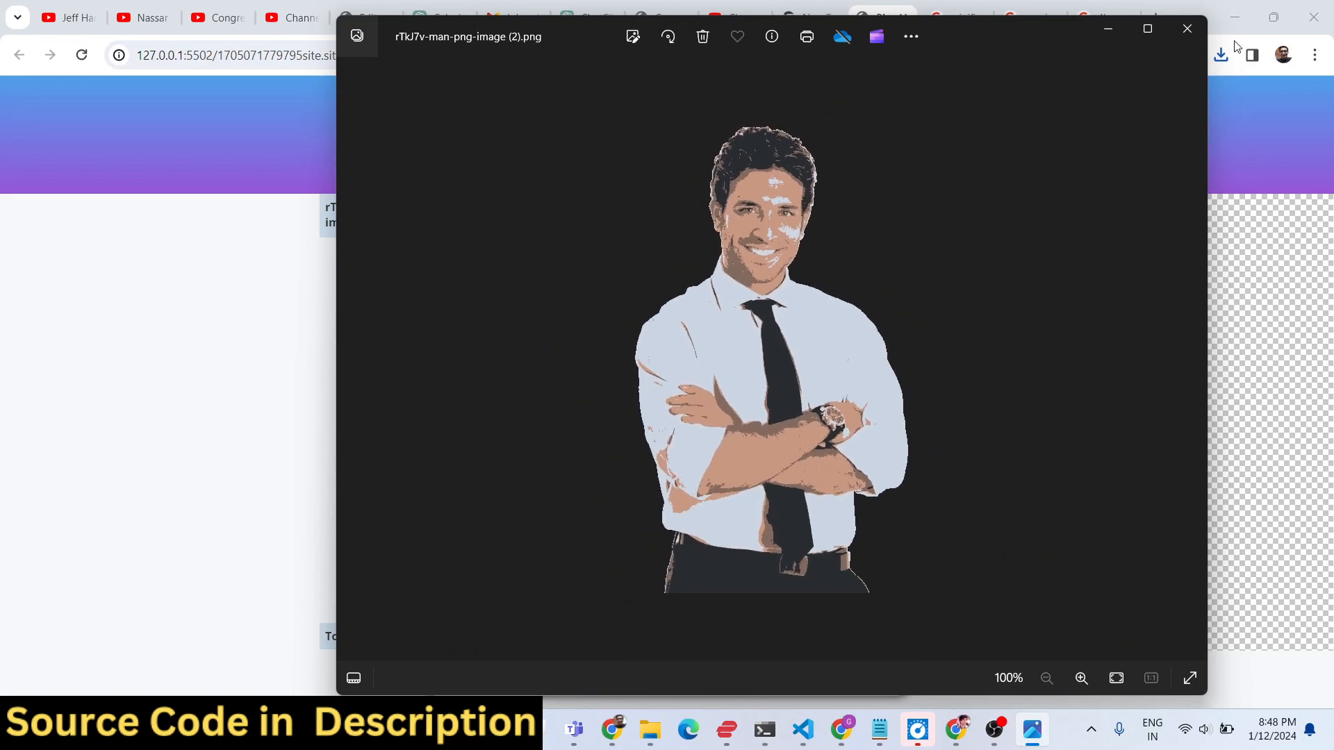
{"action": "left_click", "coordinate": [1187, 27]}
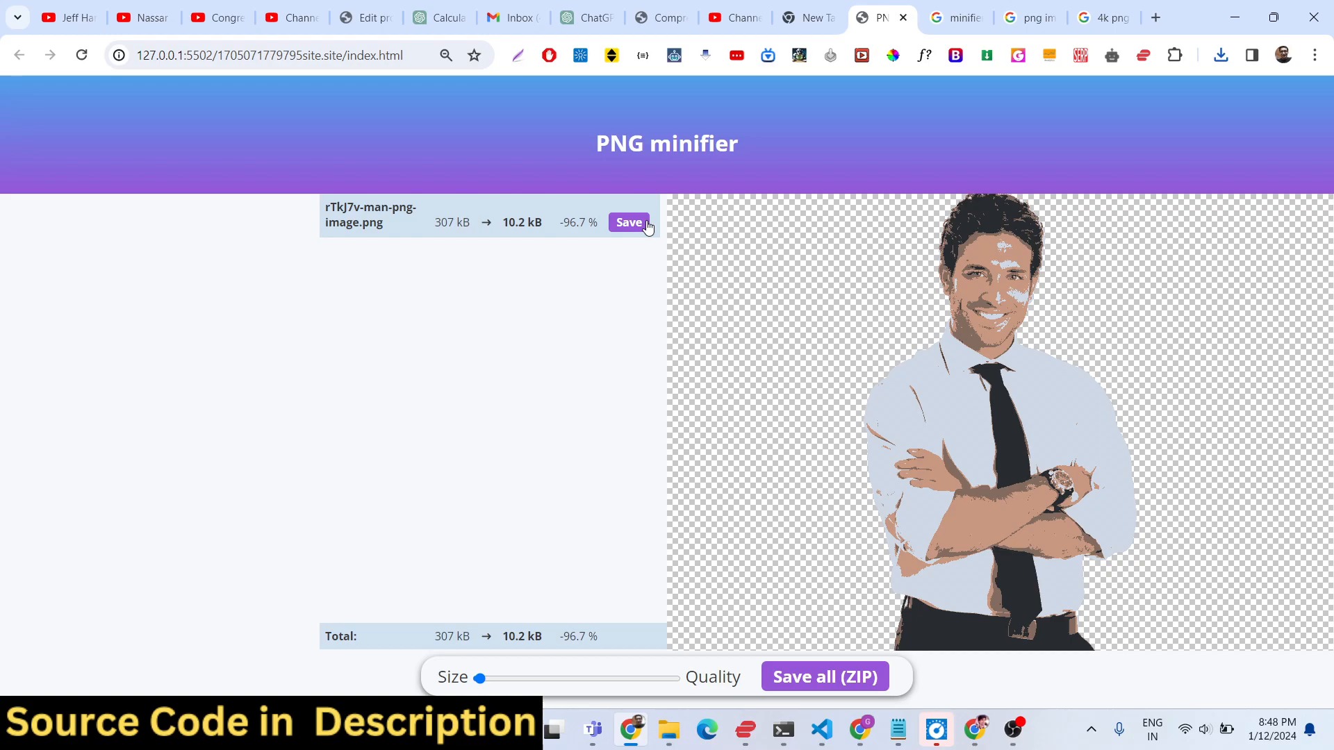
{"action": "mouse_move", "coordinate": [625, 712]}
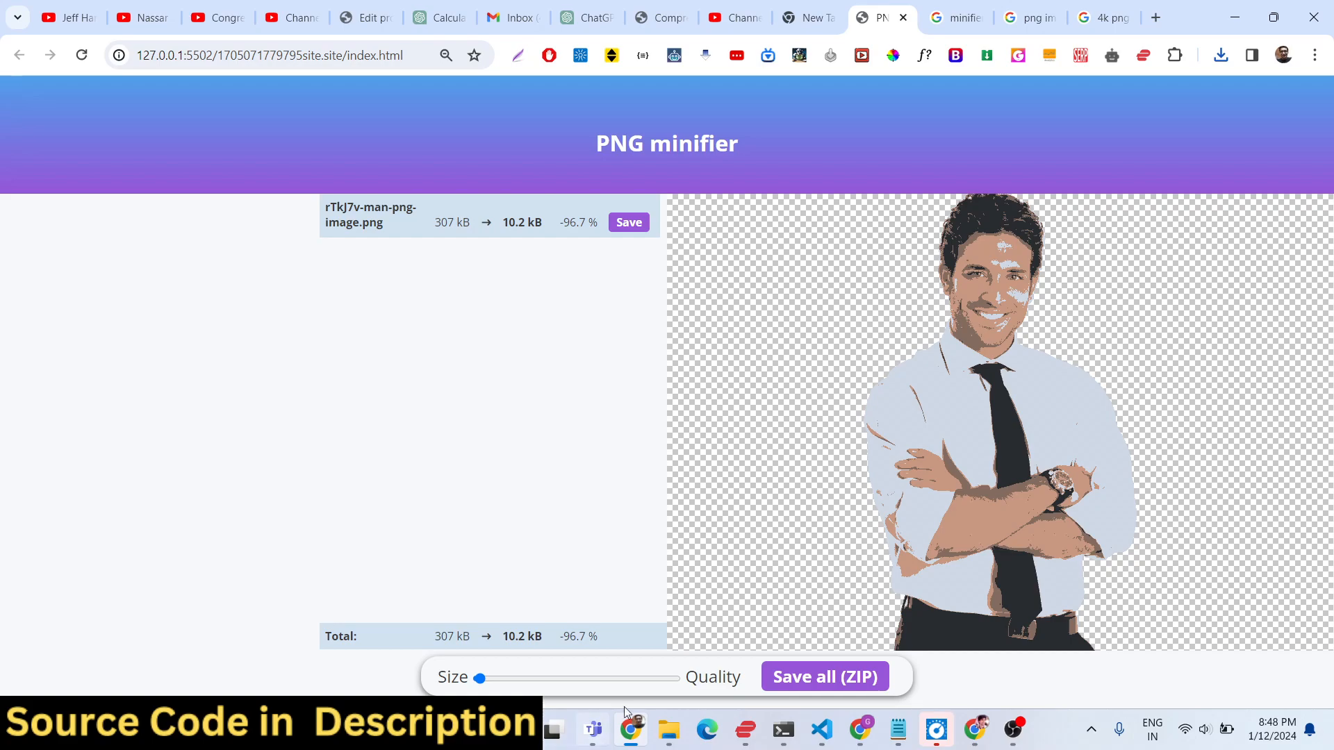
Switch from the minifier to the project folder in Visual Studio Code.
{"action": "left_click", "coordinate": [818, 730]}
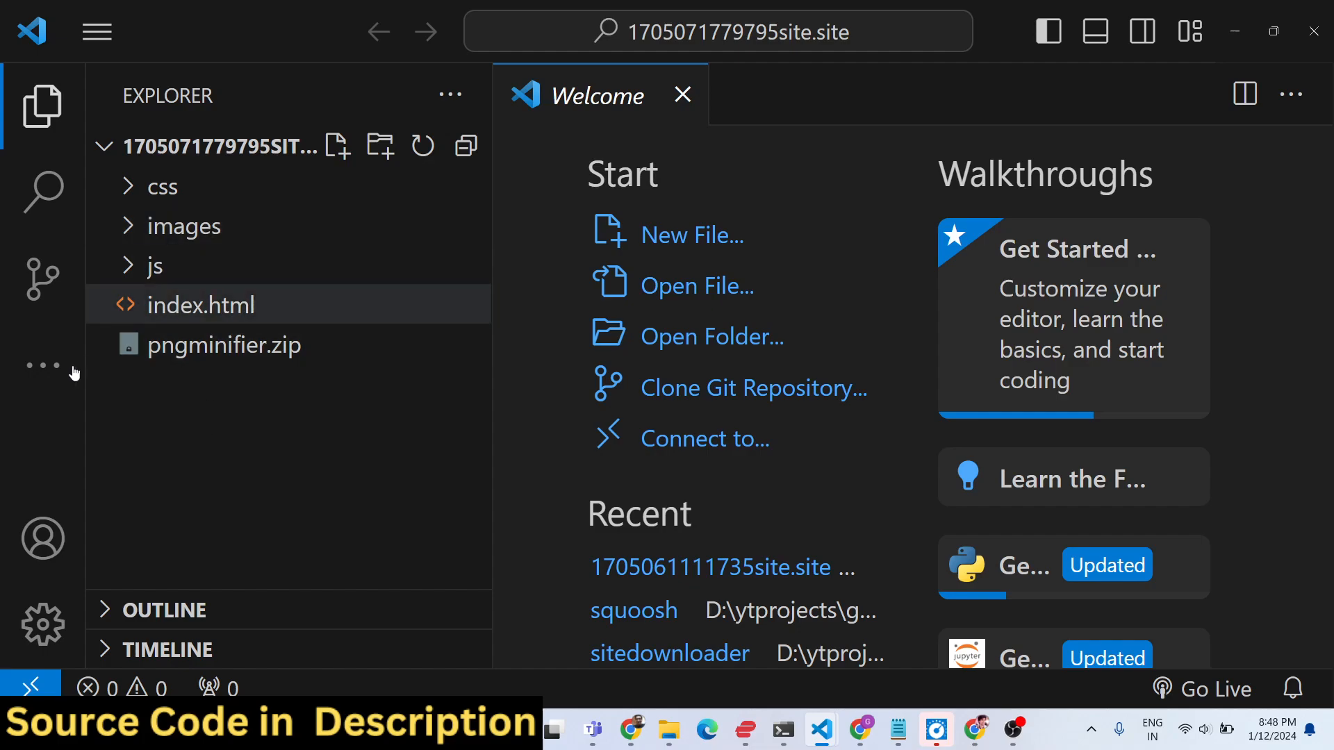
Look at UPNG.js and scroll index.html to its closing tags, then return to the minifier in Chrome.
{"action": "left_click", "coordinate": [162, 186]}
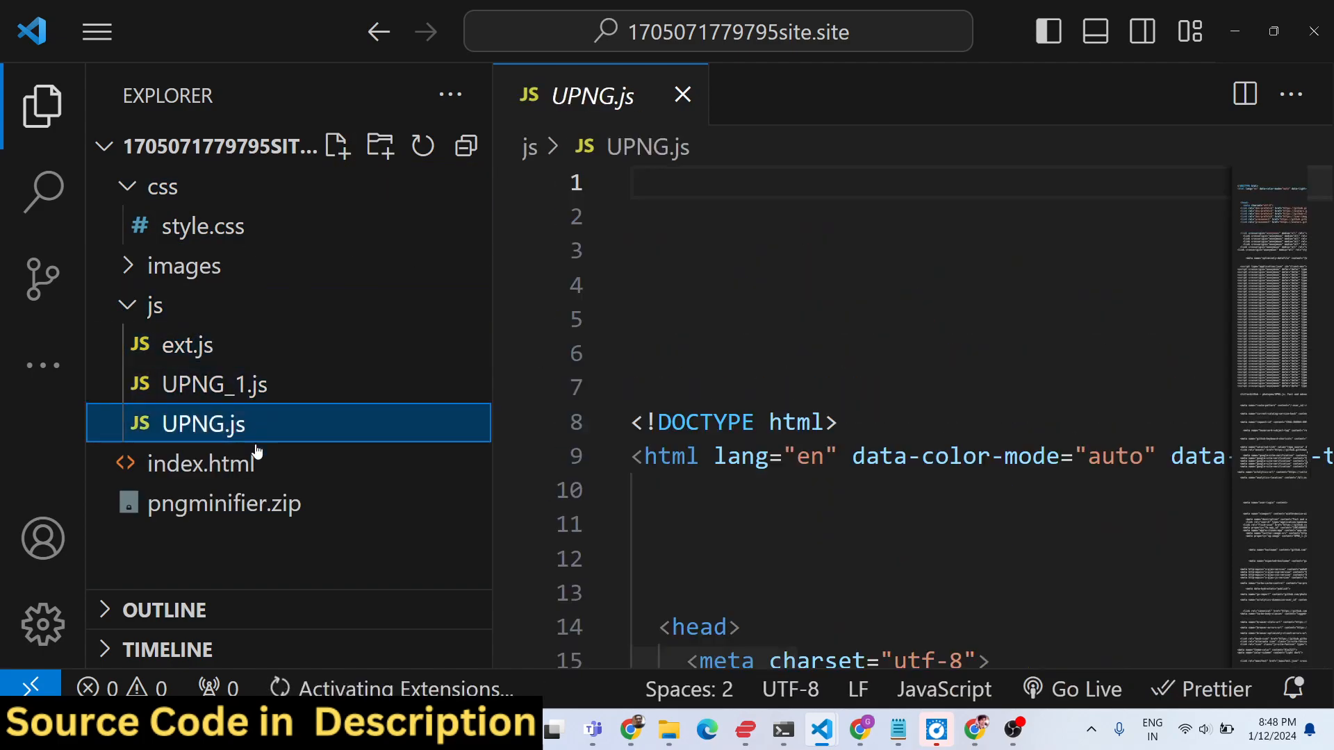
{"action": "left_click", "coordinate": [202, 463]}
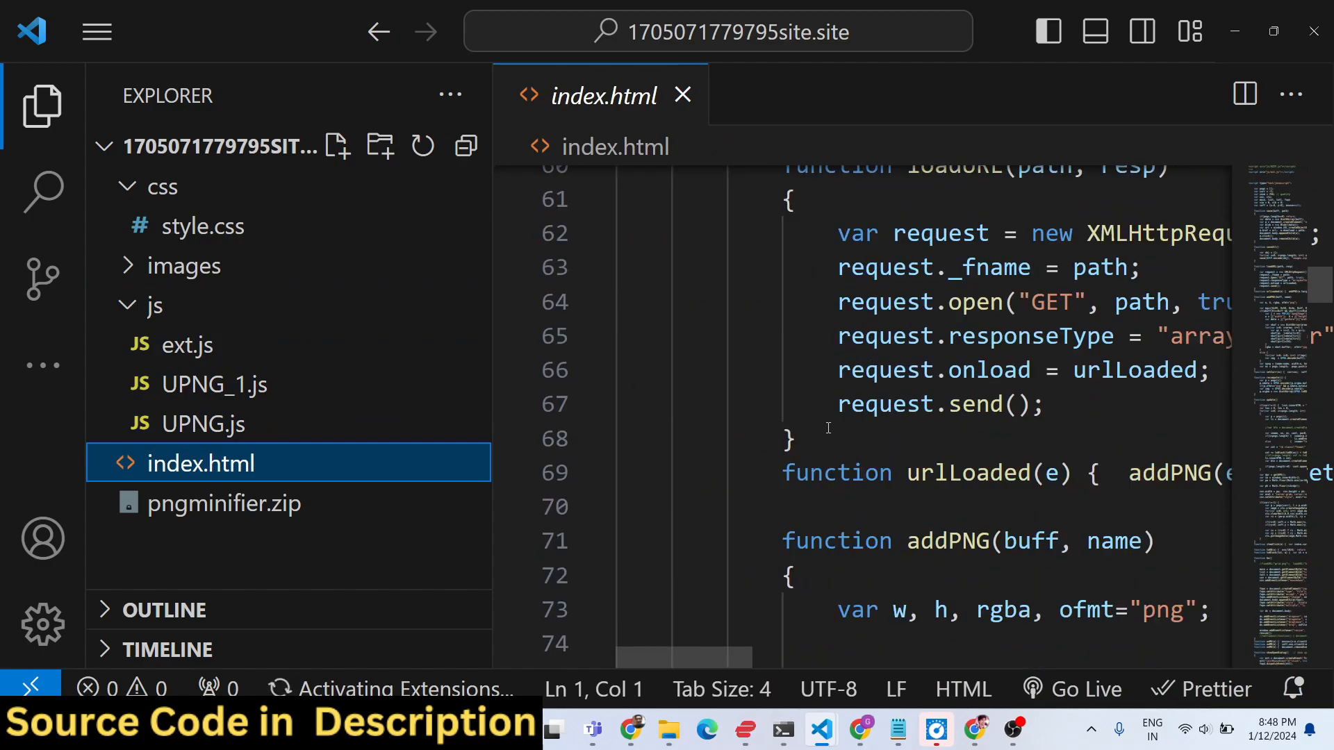
{"action": "scroll", "scroll_direction": "down", "scroll_amount": 3}
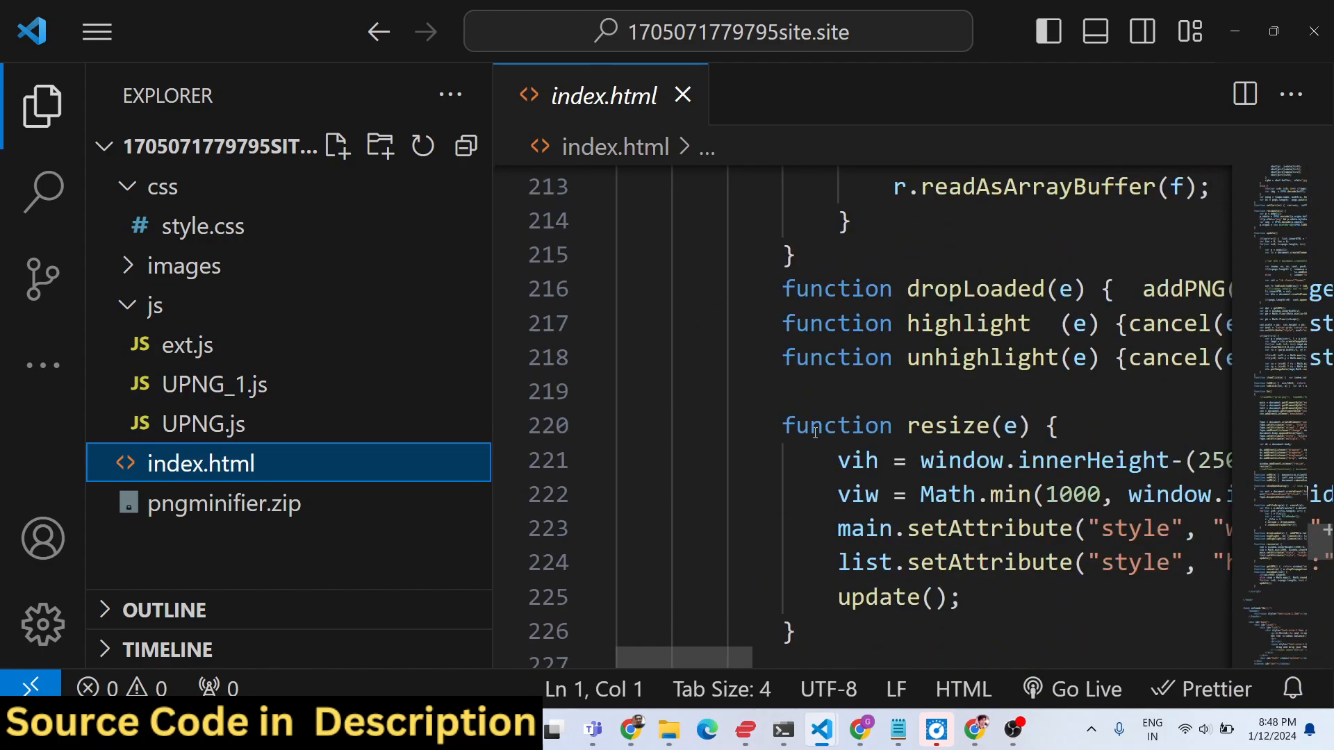
{"action": "scroll", "scroll_direction": "down", "scroll_amount": 3}
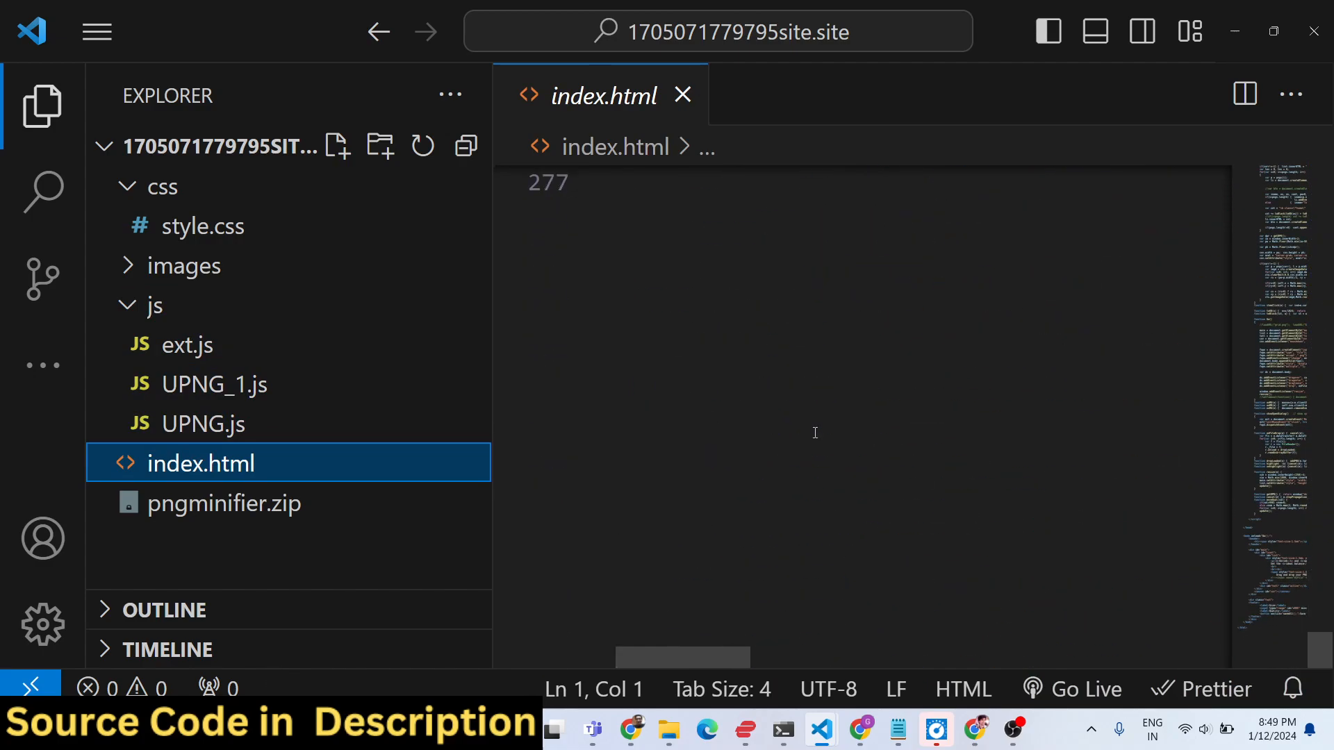
{"action": "scroll", "scroll_direction": "up", "scroll_amount": 3}
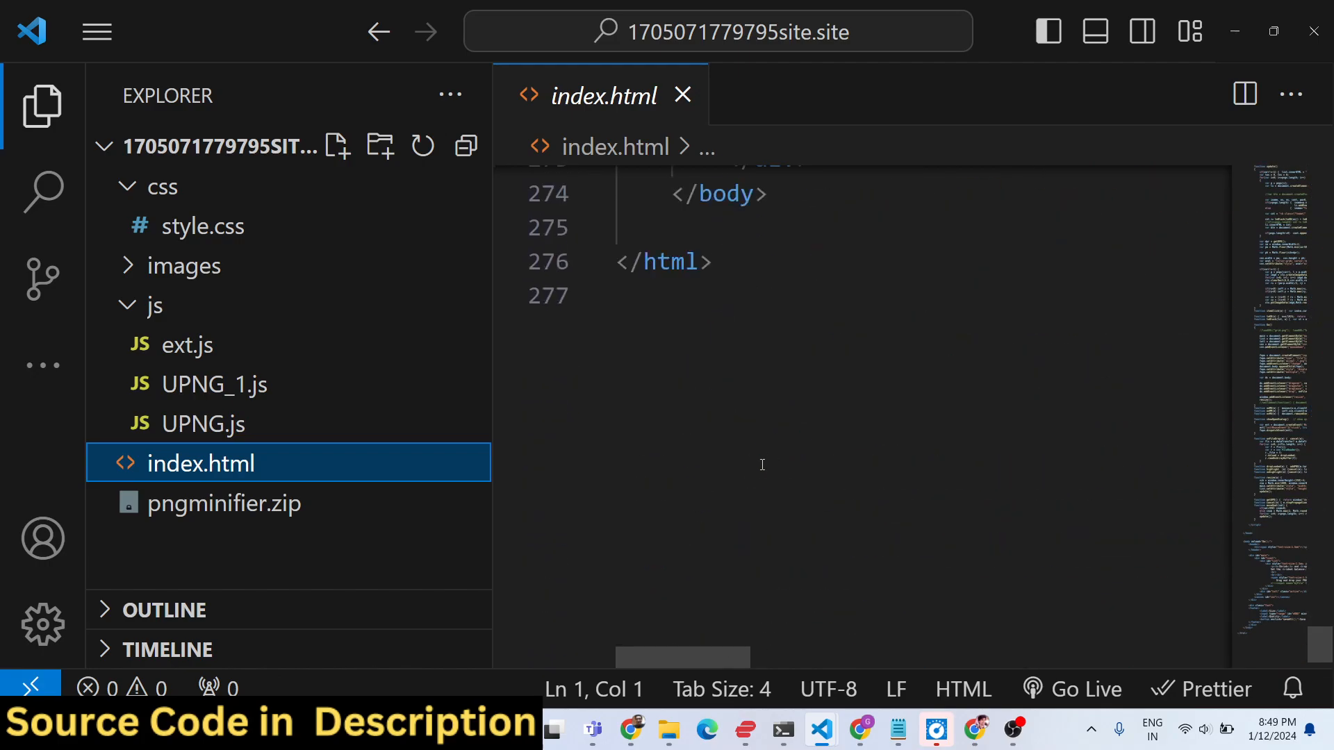
{"action": "left_click", "coordinate": [631, 730]}
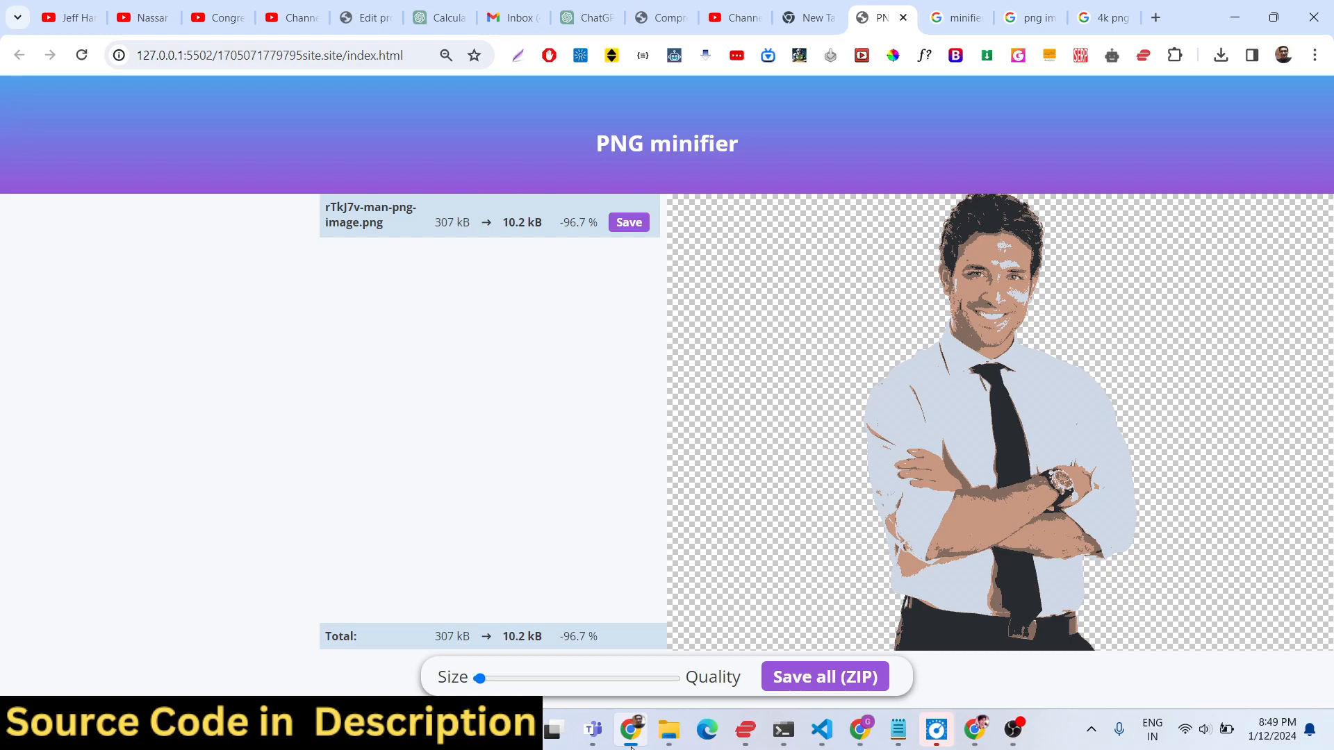
{"action": "mouse_move", "coordinate": [25, 126]}
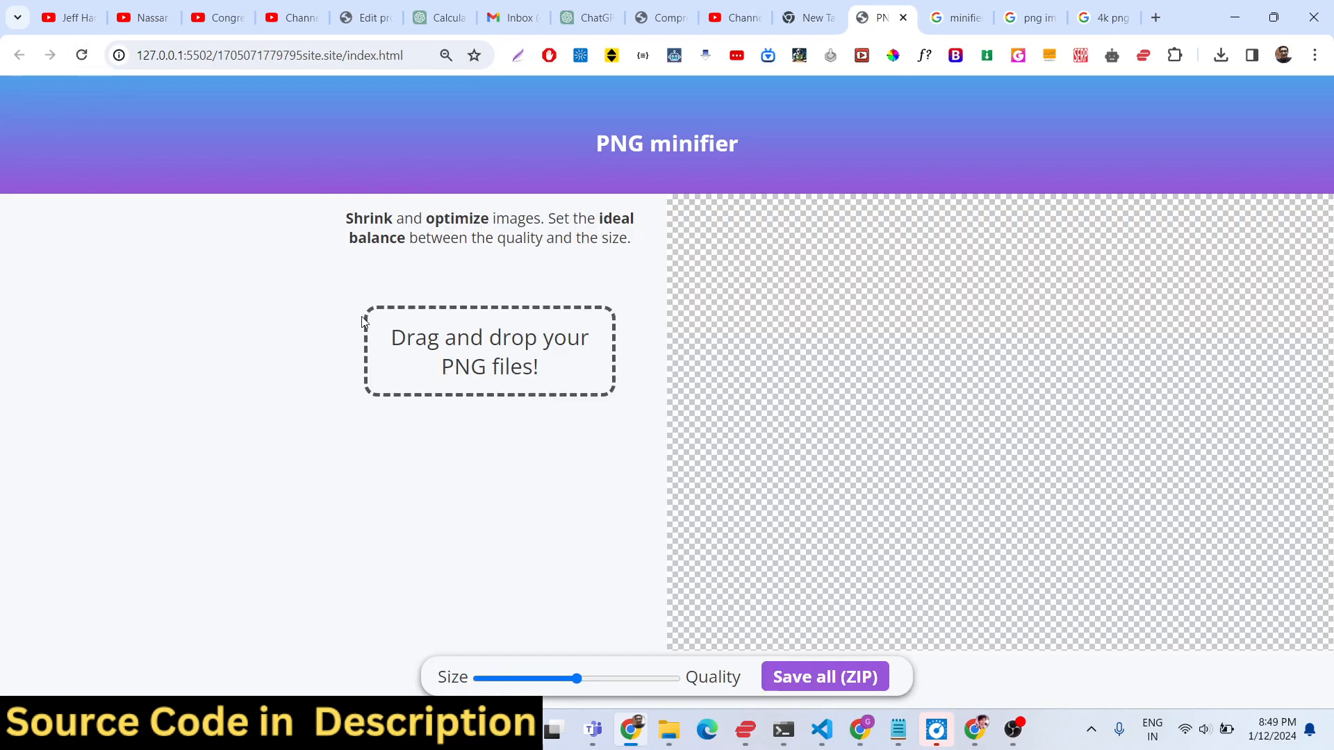
{"action": "mouse_move", "coordinate": [473, 439]}
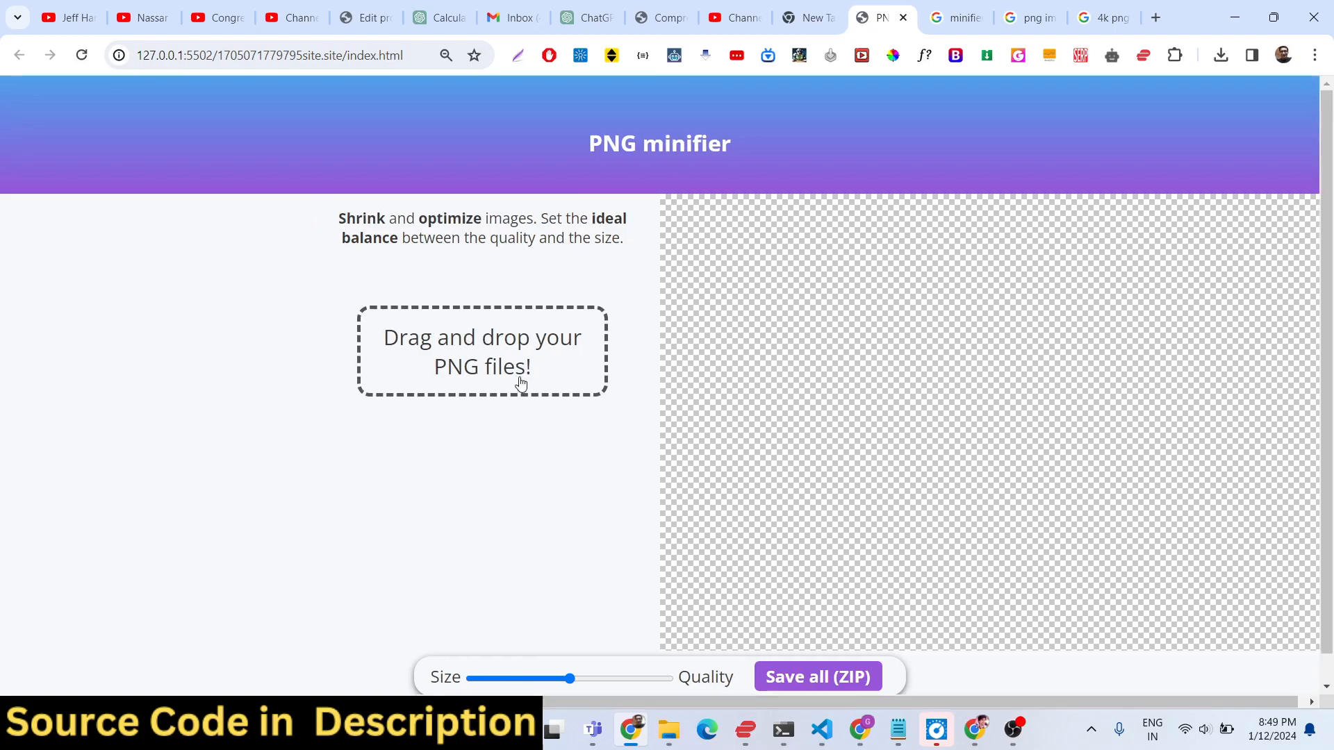
Cancel the Downloads pick, reopen the file picker and enter the Lightshot screenshots folder in Documents.
{"action": "left_click", "coordinate": [483, 351]}
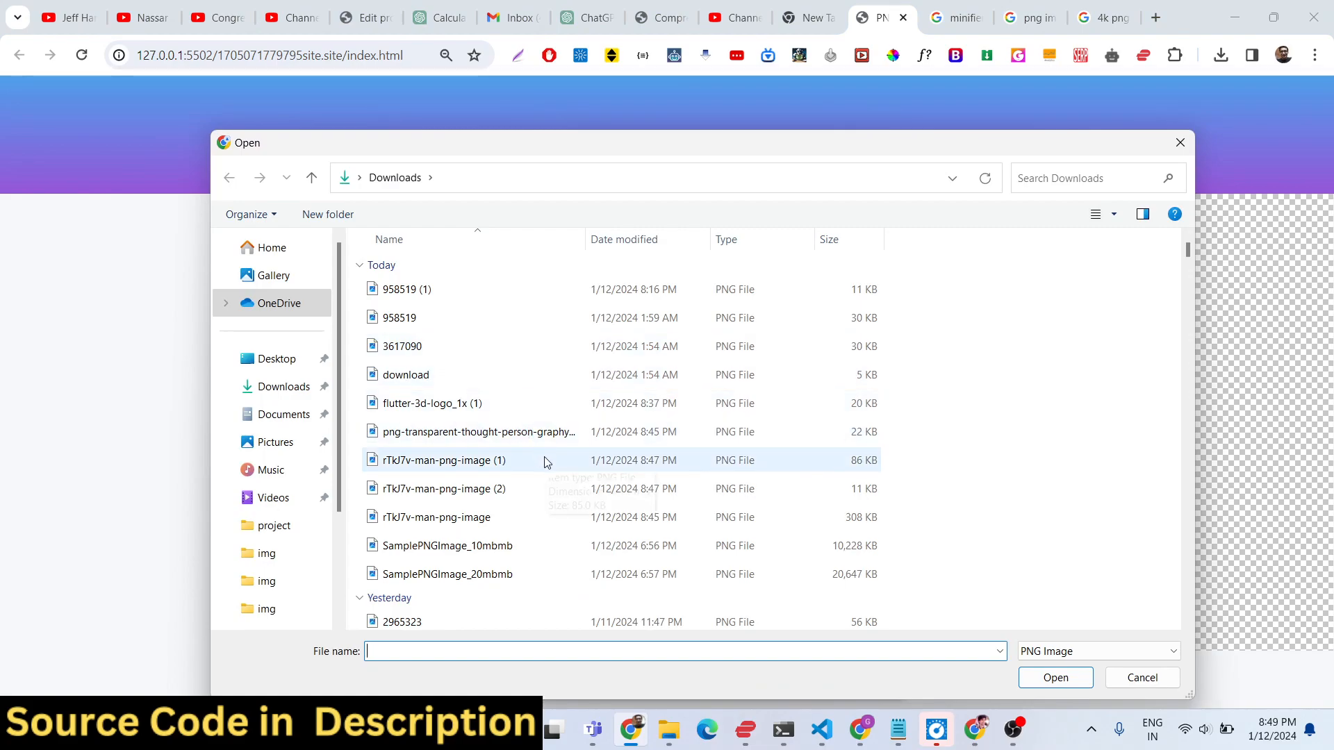
{"action": "mouse_move", "coordinate": [545, 489]}
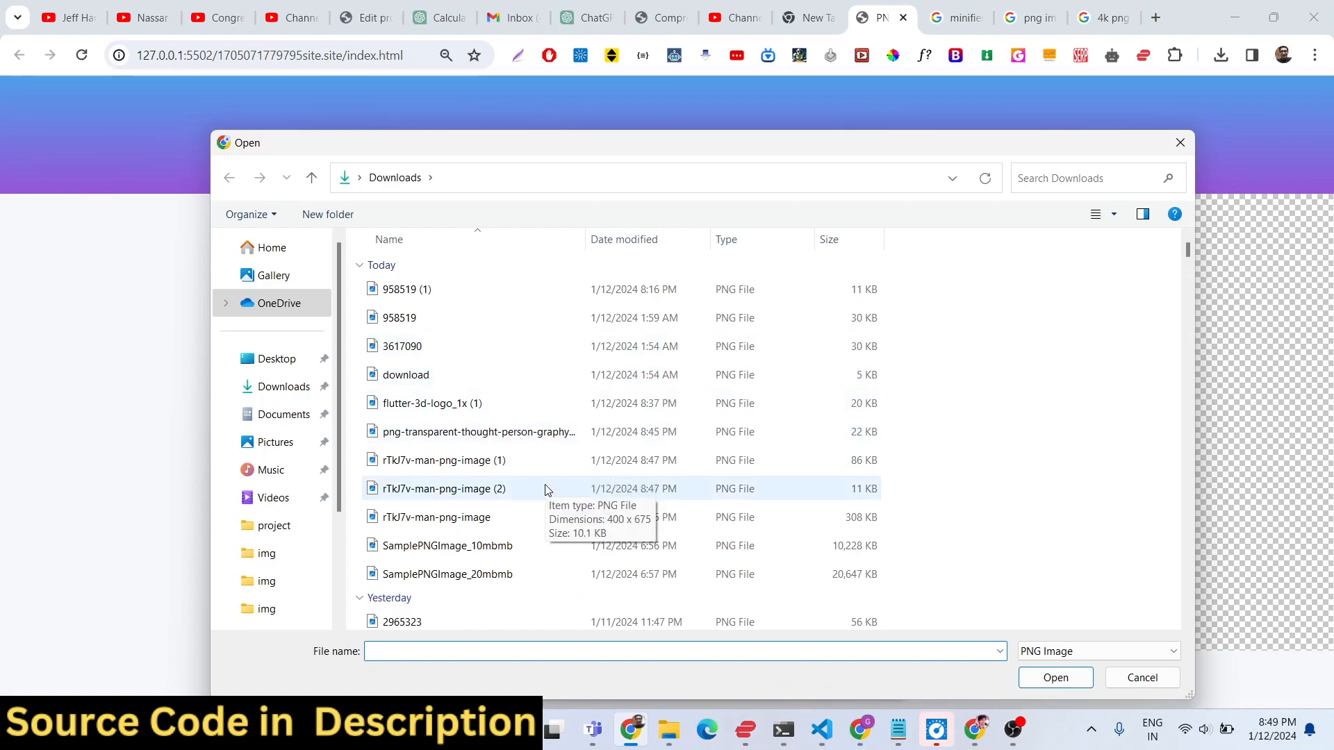
{"action": "left_click", "coordinate": [476, 431]}
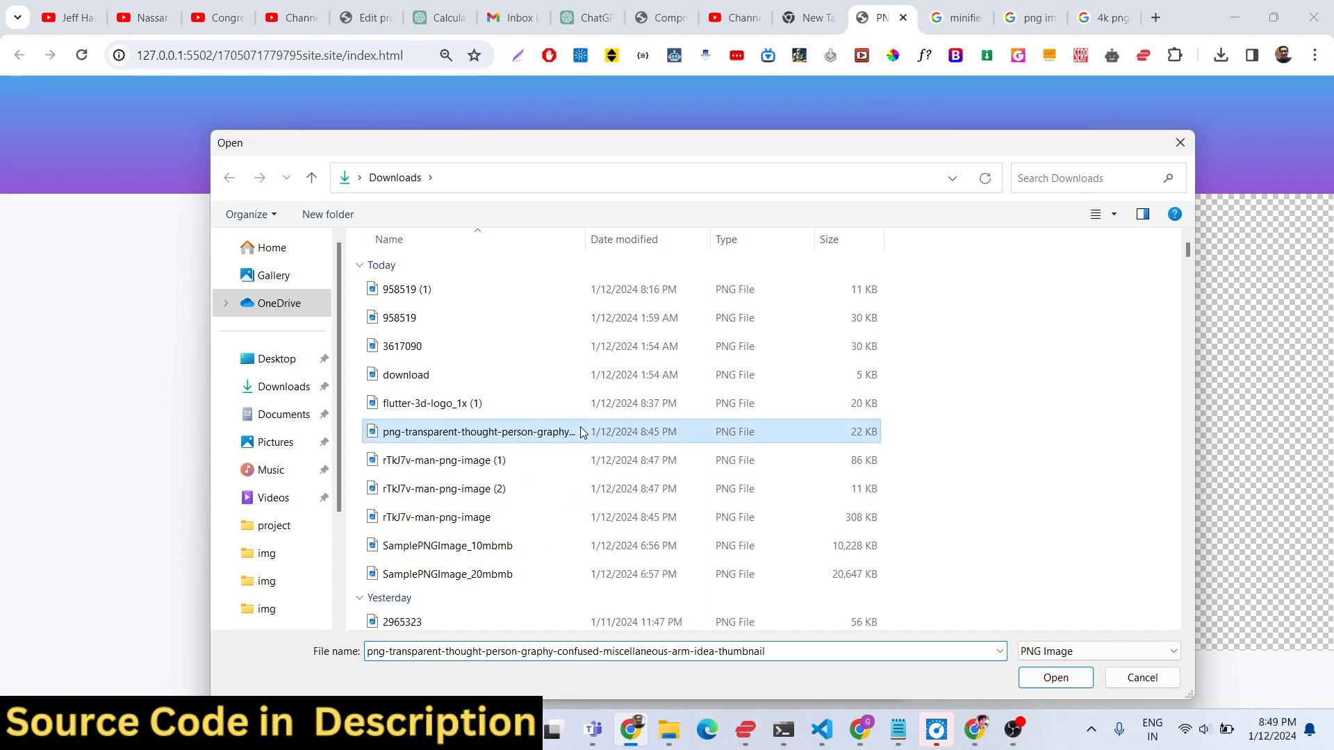
{"action": "left_click", "coordinate": [1054, 678]}
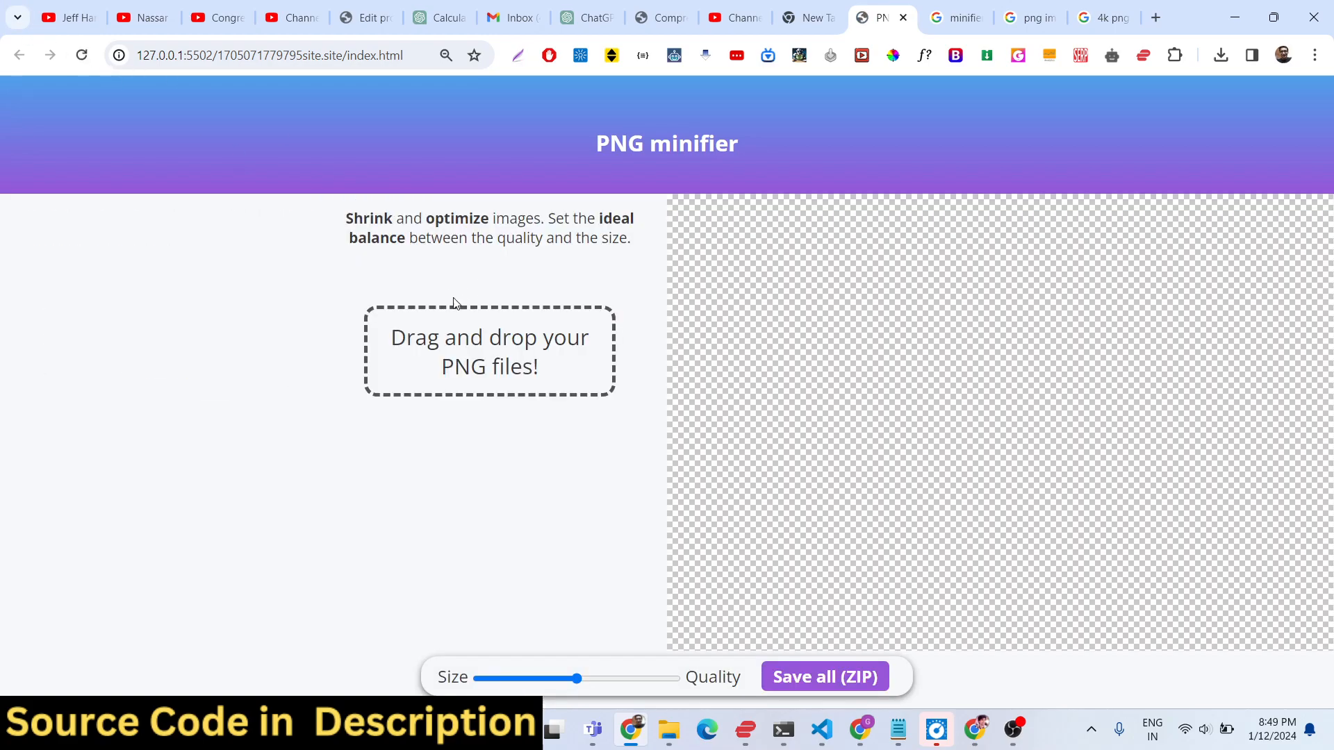
{"action": "left_click", "coordinate": [489, 350]}
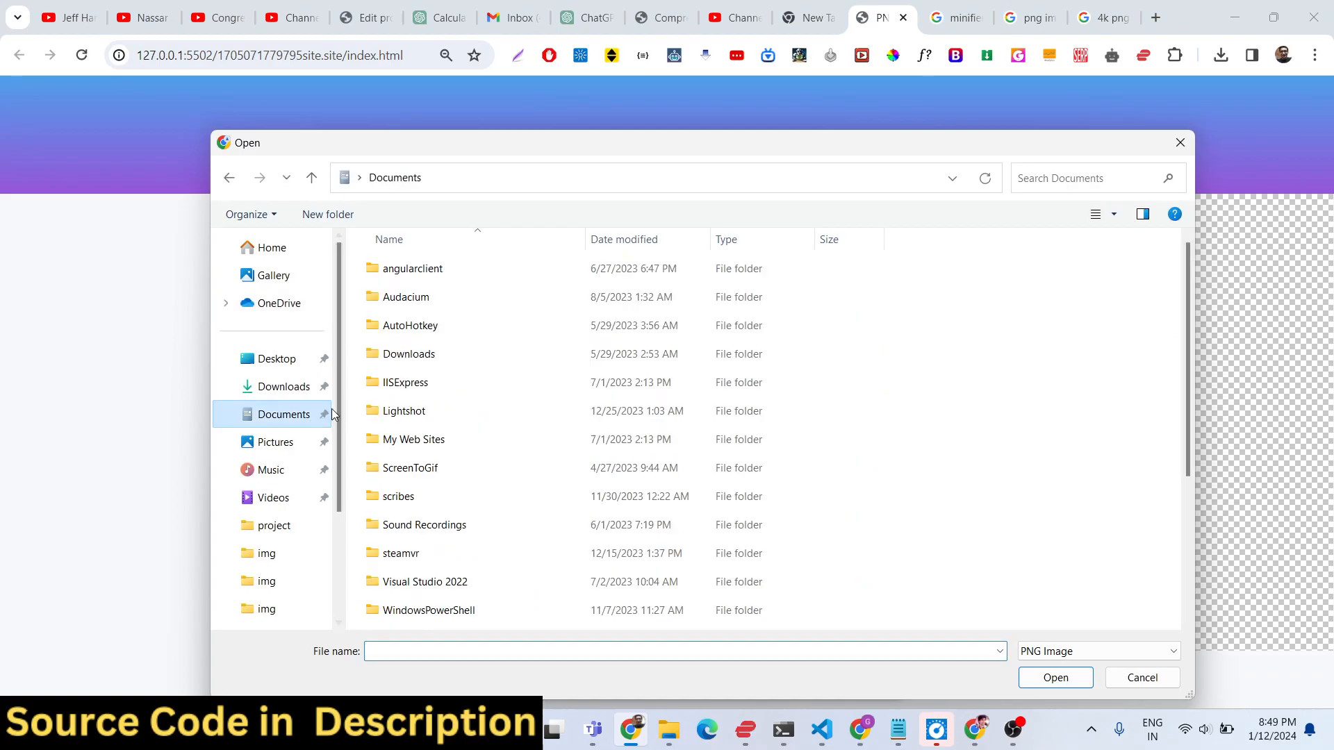
{"action": "double_click", "coordinate": [403, 411]}
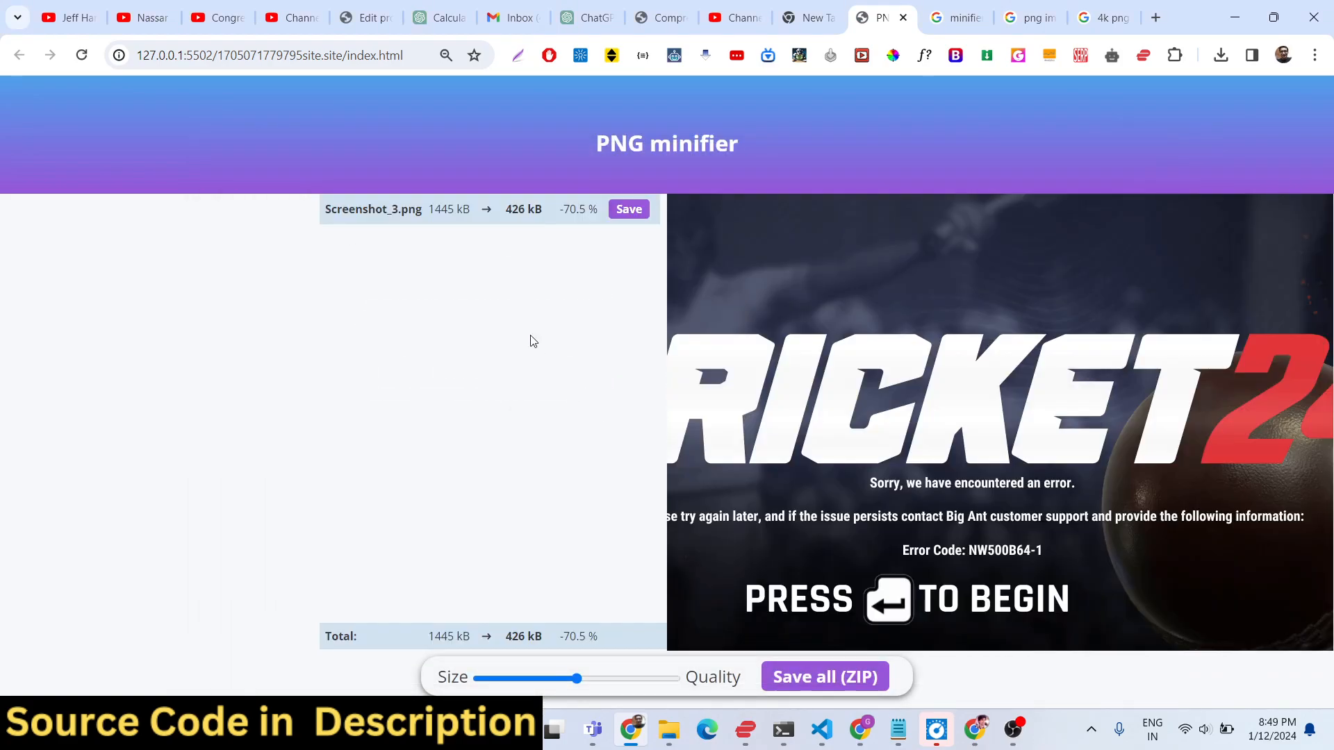
{"action": "mouse_move", "coordinate": [440, 222]}
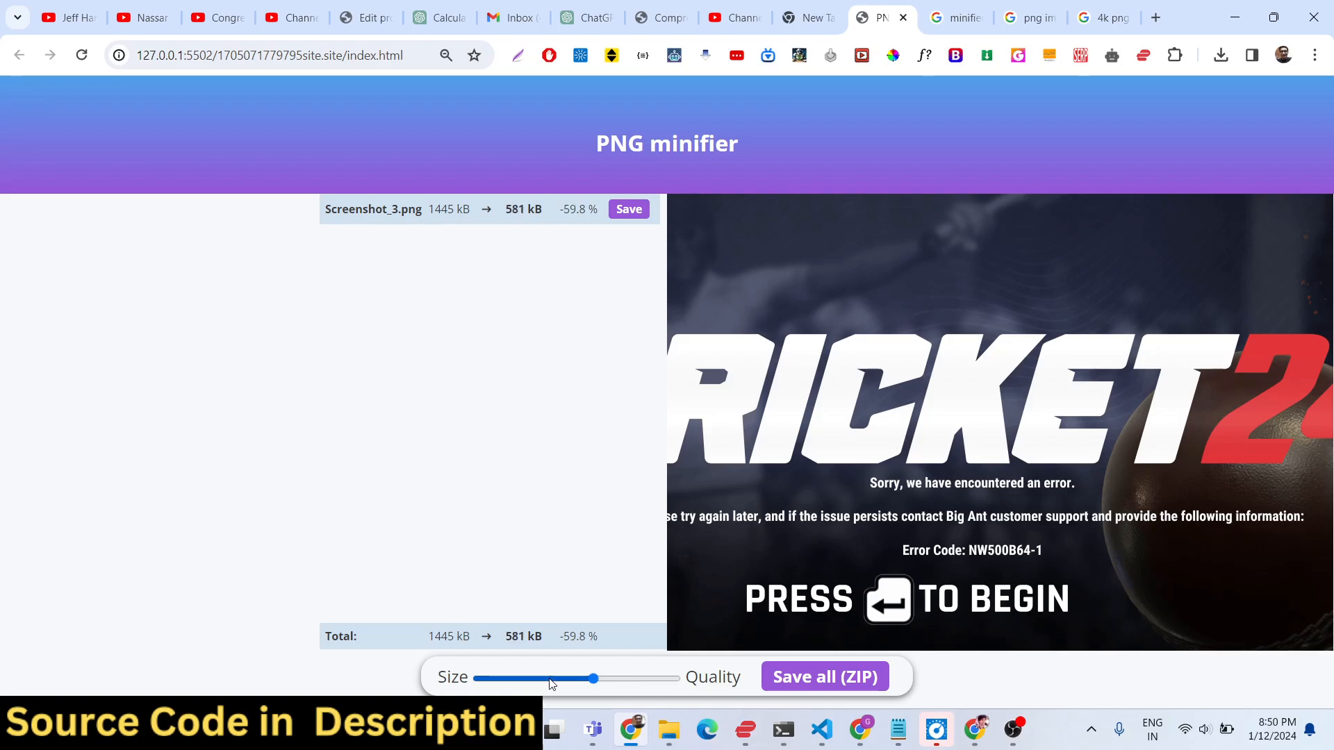
{"action": "mouse_move", "coordinate": [577, 688]}
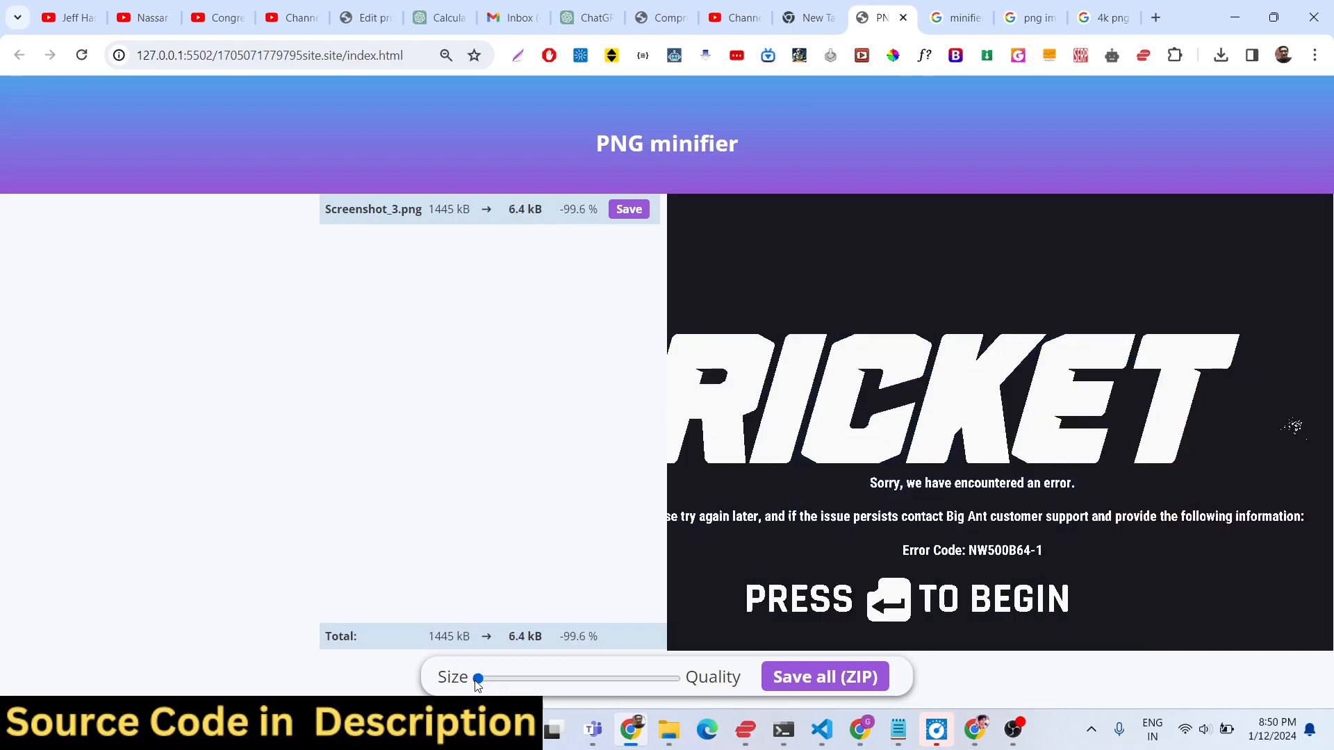
{"action": "mouse_move", "coordinate": [489, 686]}
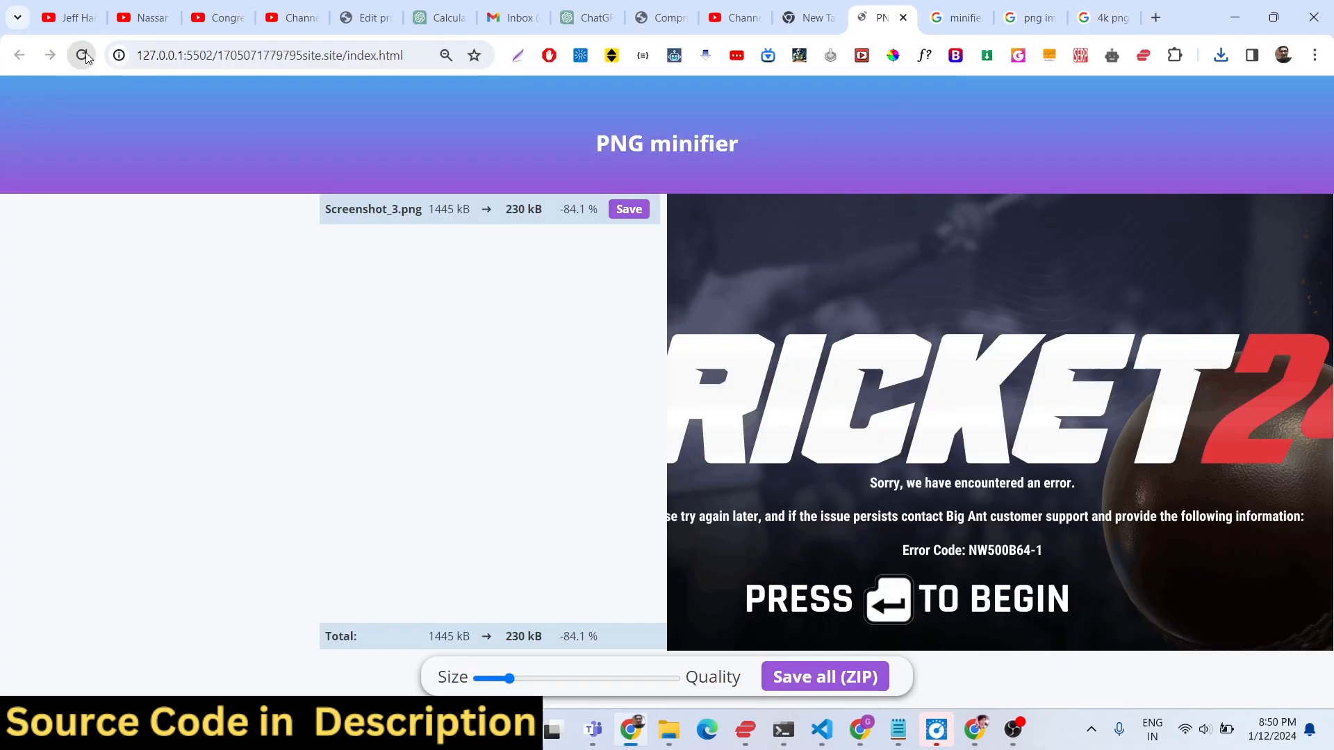
Reload and load Screenshot_1 and Screenshot_2 together, compressing 809 kB to 203 kB (-74.8%).
{"action": "left_click", "coordinate": [82, 54]}
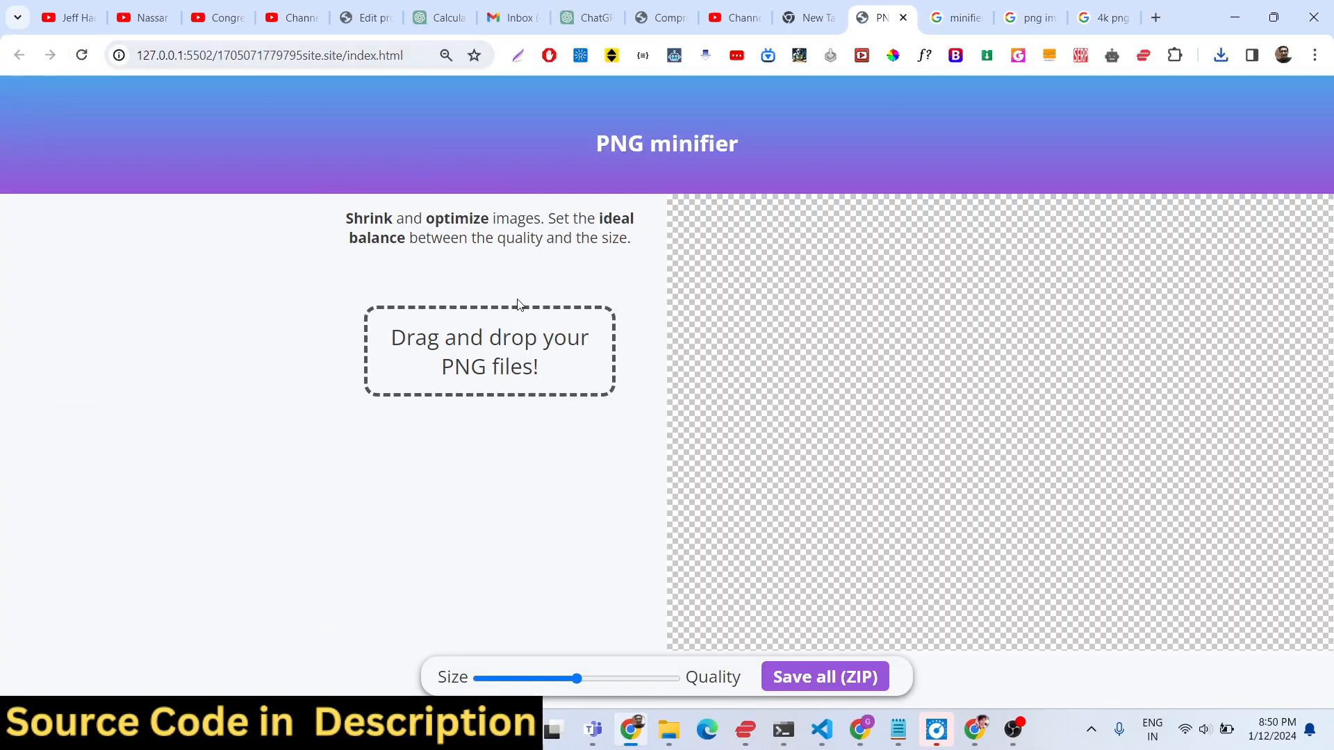
{"action": "left_click", "coordinate": [489, 351]}
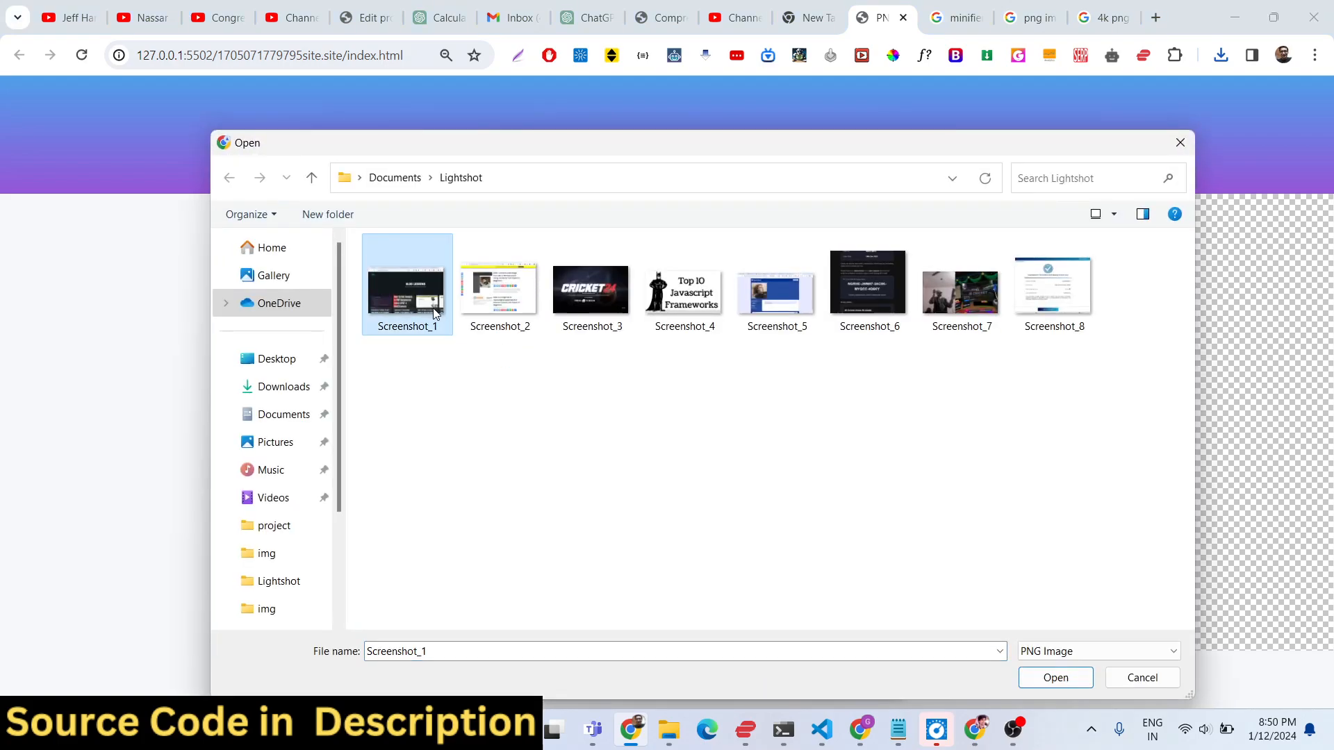
{"action": "left_click", "coordinate": [499, 284]}
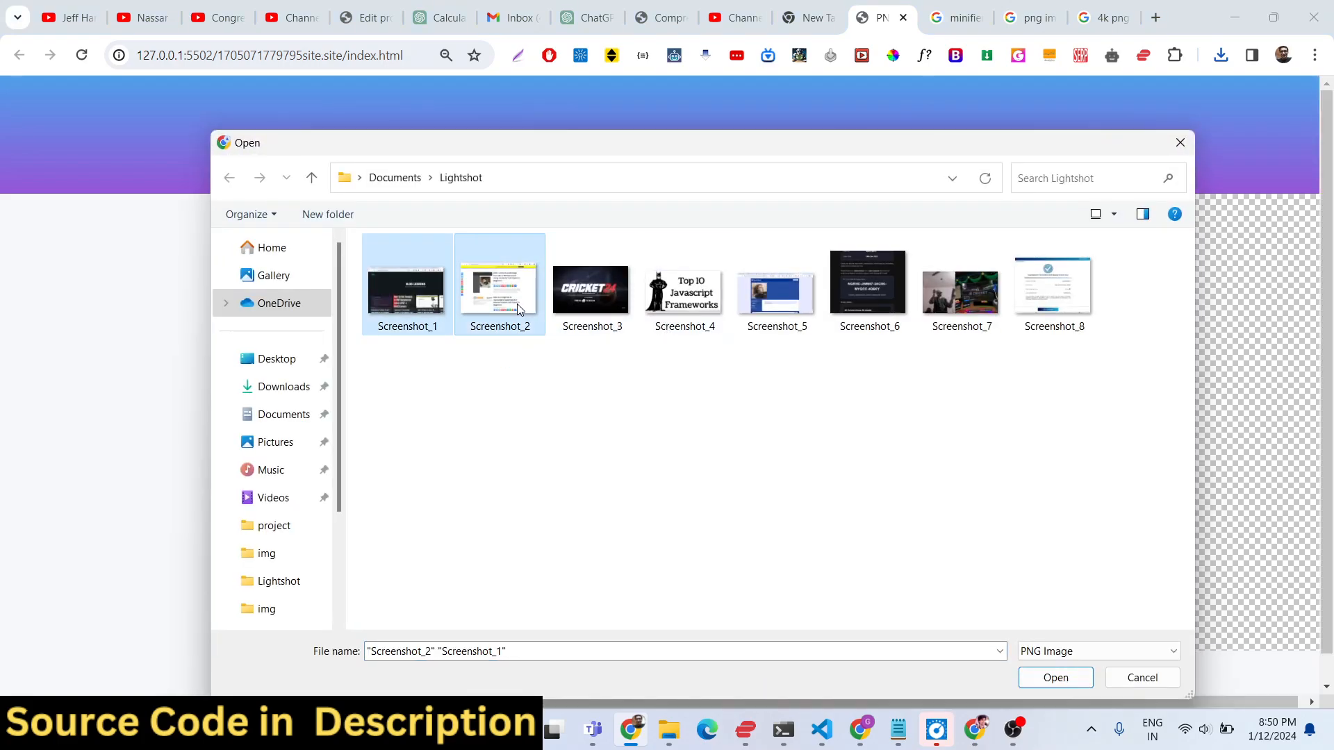
{"action": "left_click", "coordinate": [1055, 677]}
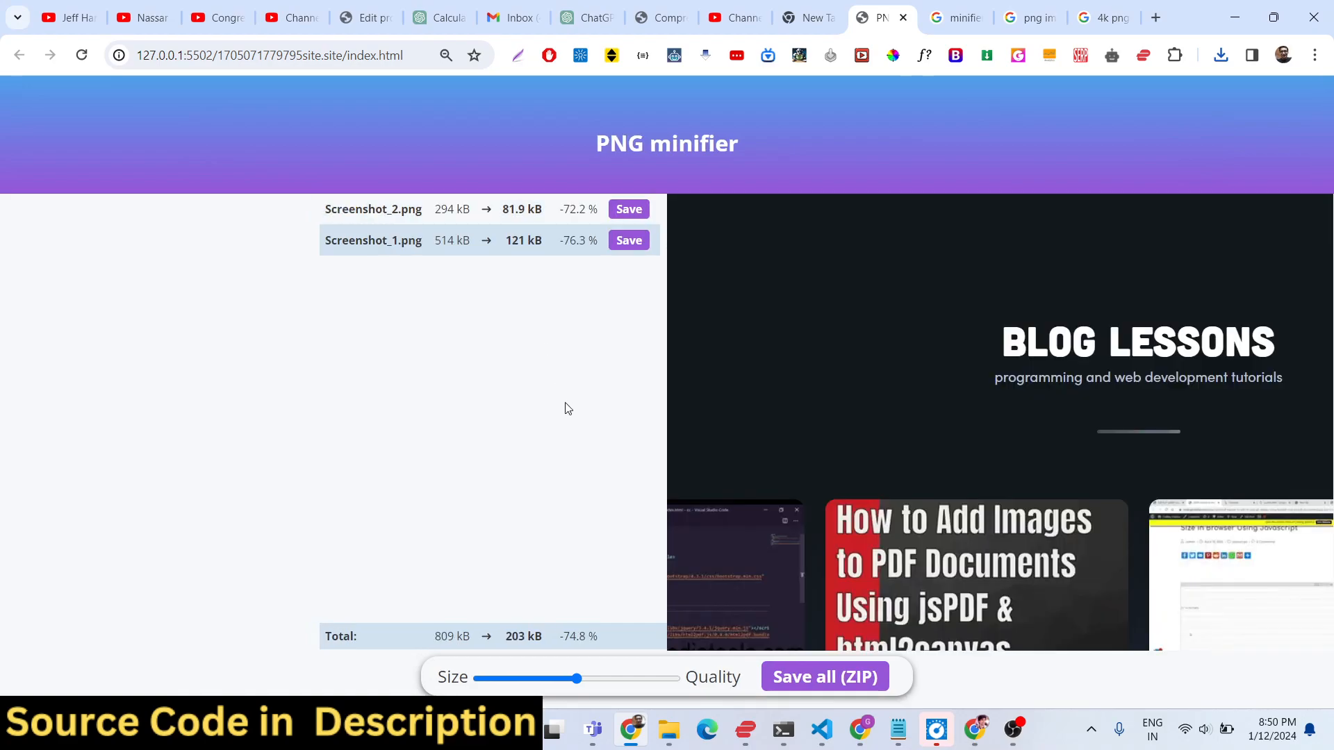
{"action": "mouse_move", "coordinate": [554, 291]}
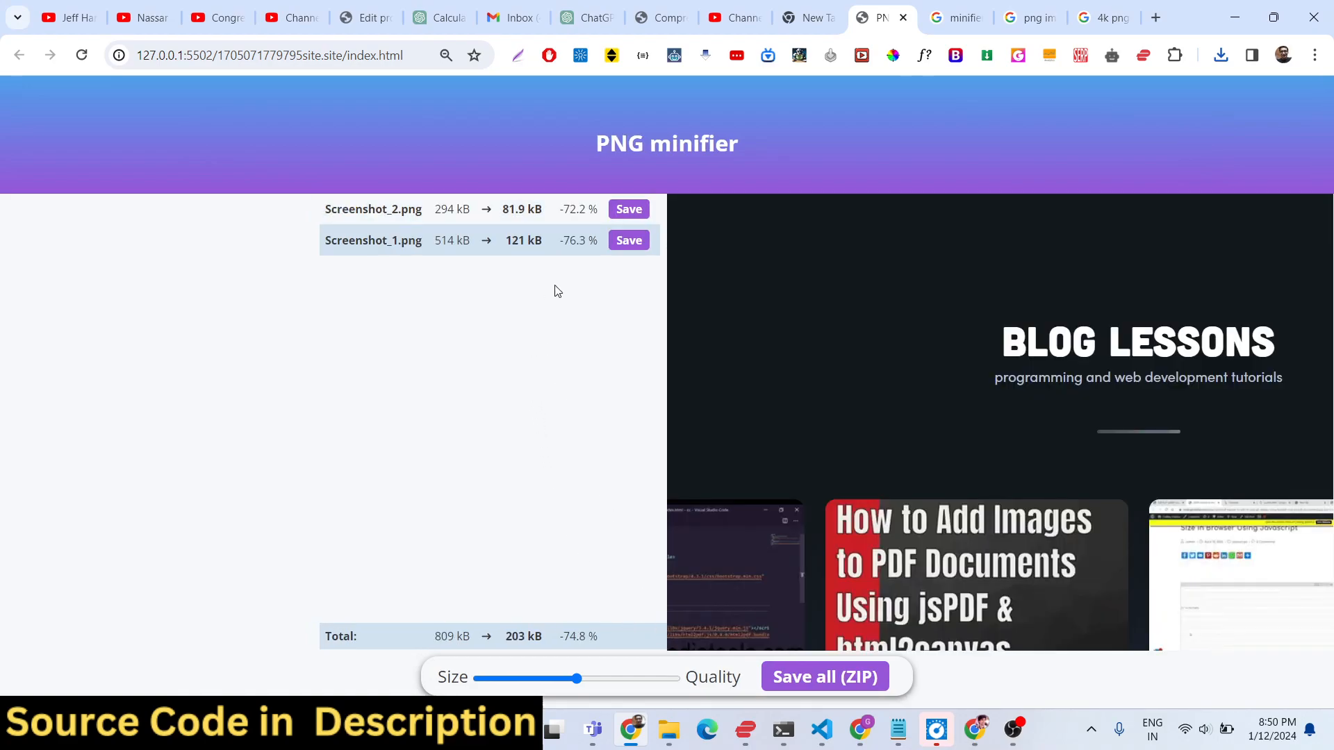
{"action": "mouse_move", "coordinate": [479, 247]}
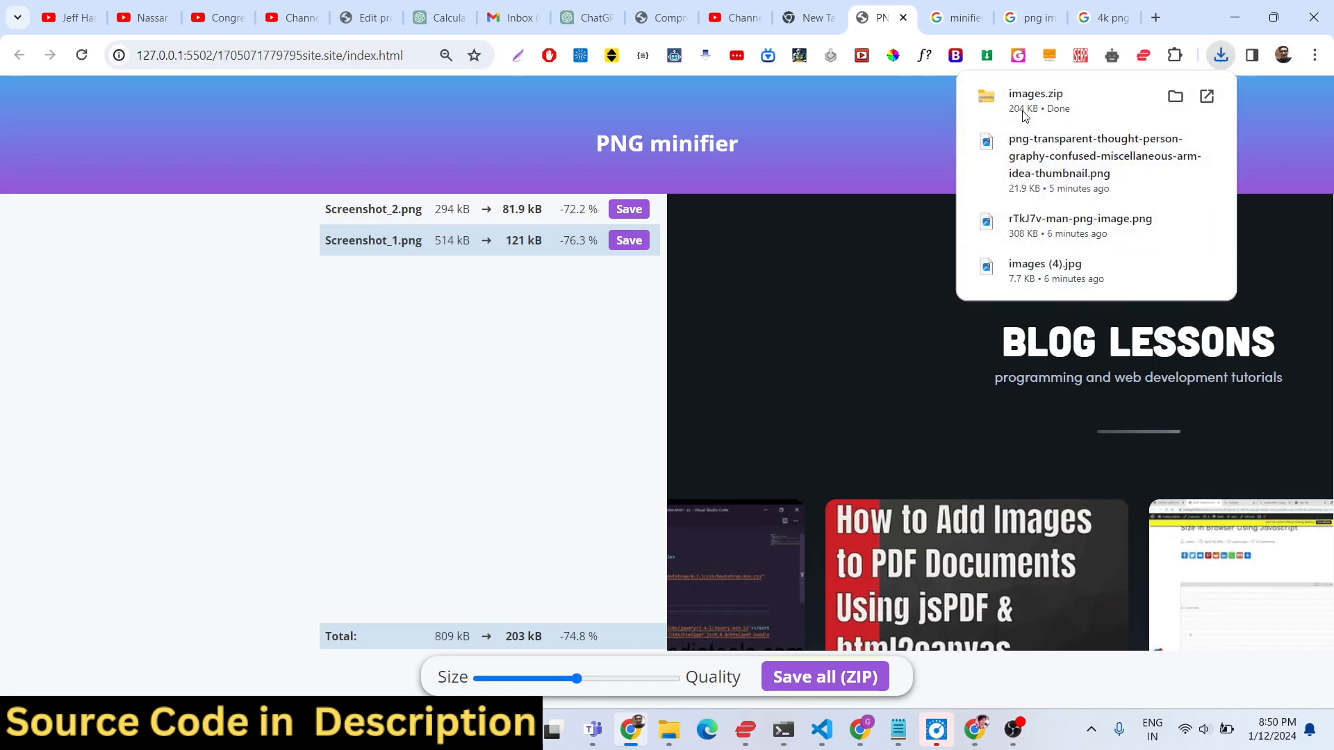
Open the downloaded images.zip to confirm both screenshots are inside, then close Explorer.
{"action": "left_click", "coordinate": [1176, 96]}
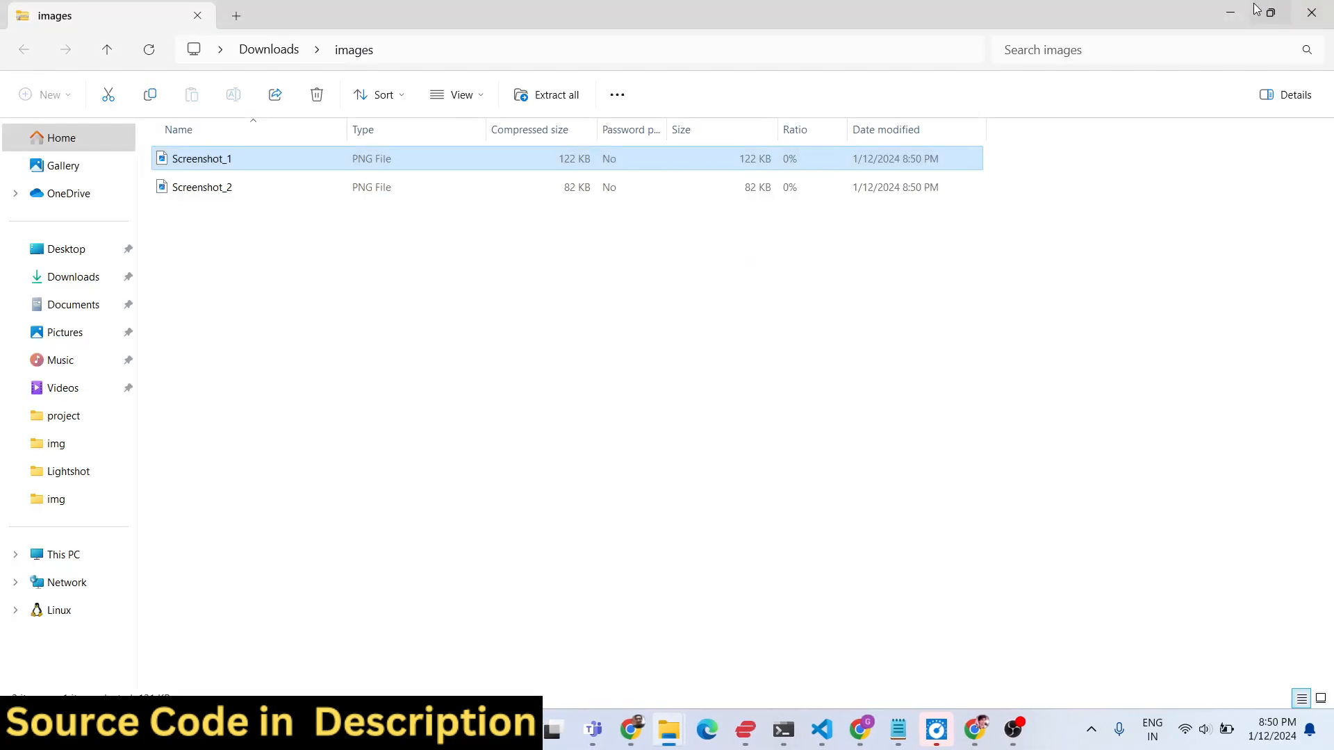
{"action": "left_click", "coordinate": [630, 730]}
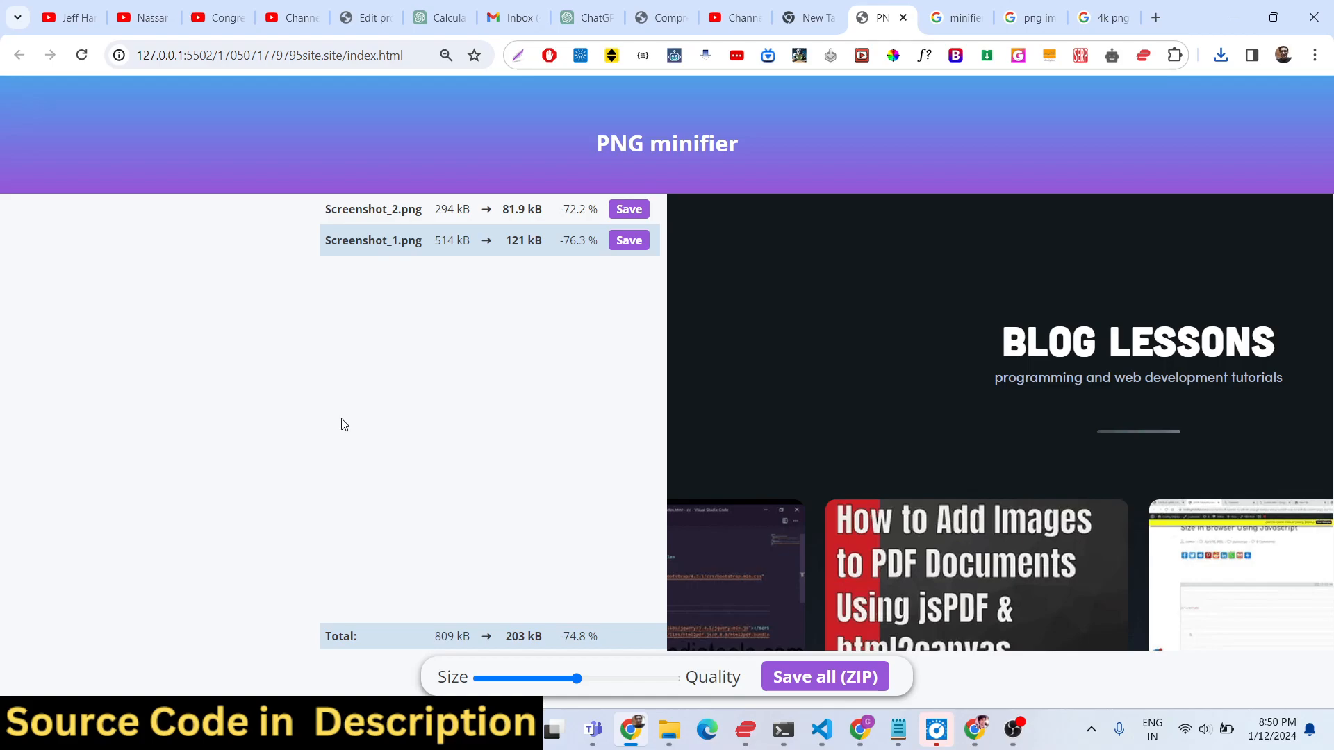
{"action": "mouse_move", "coordinate": [464, 524]}
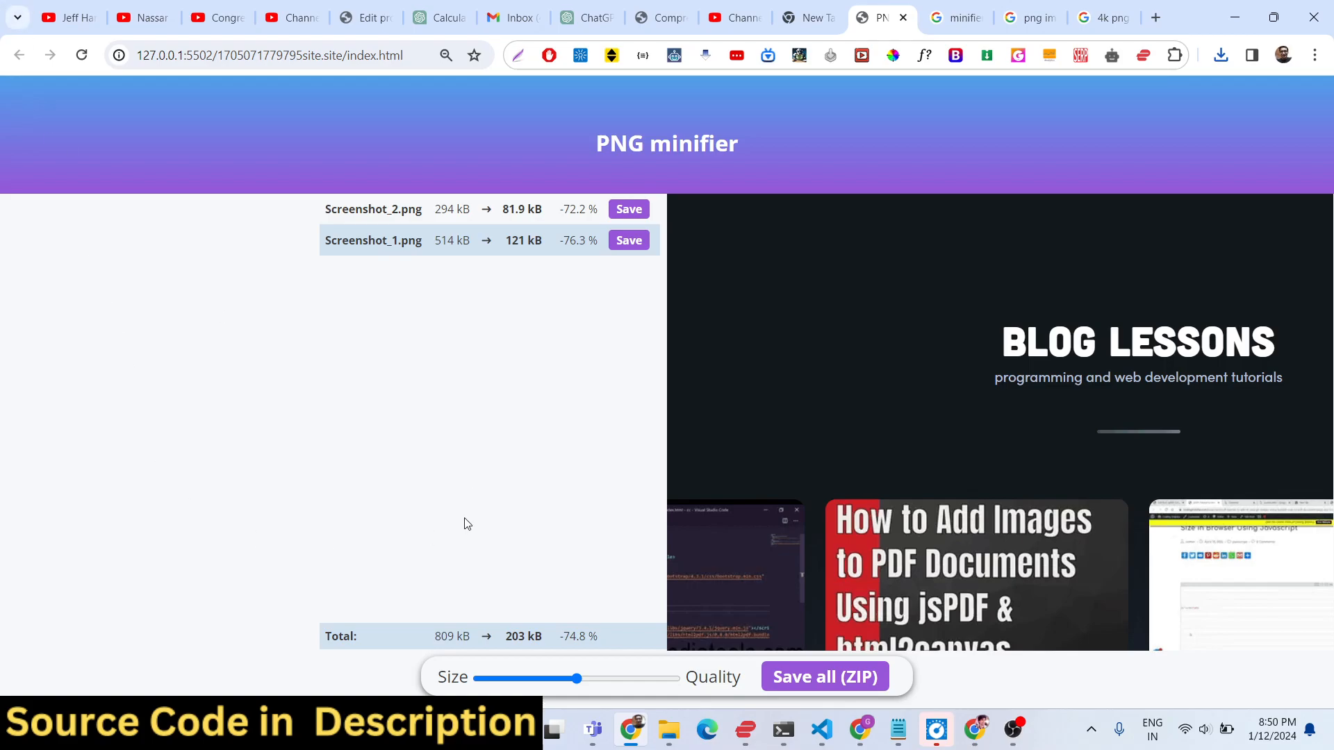
{"action": "mouse_move", "coordinate": [394, 373]}
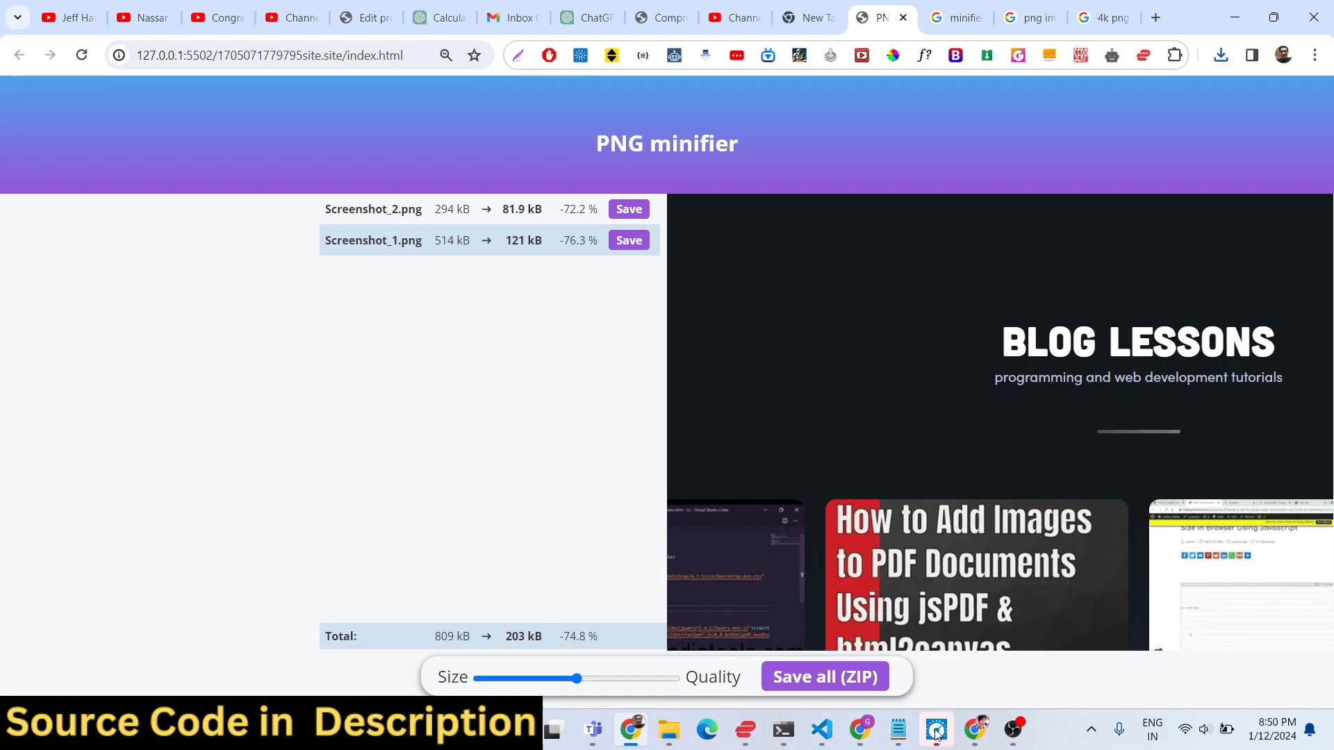
{"action": "left_click", "coordinate": [976, 729]}
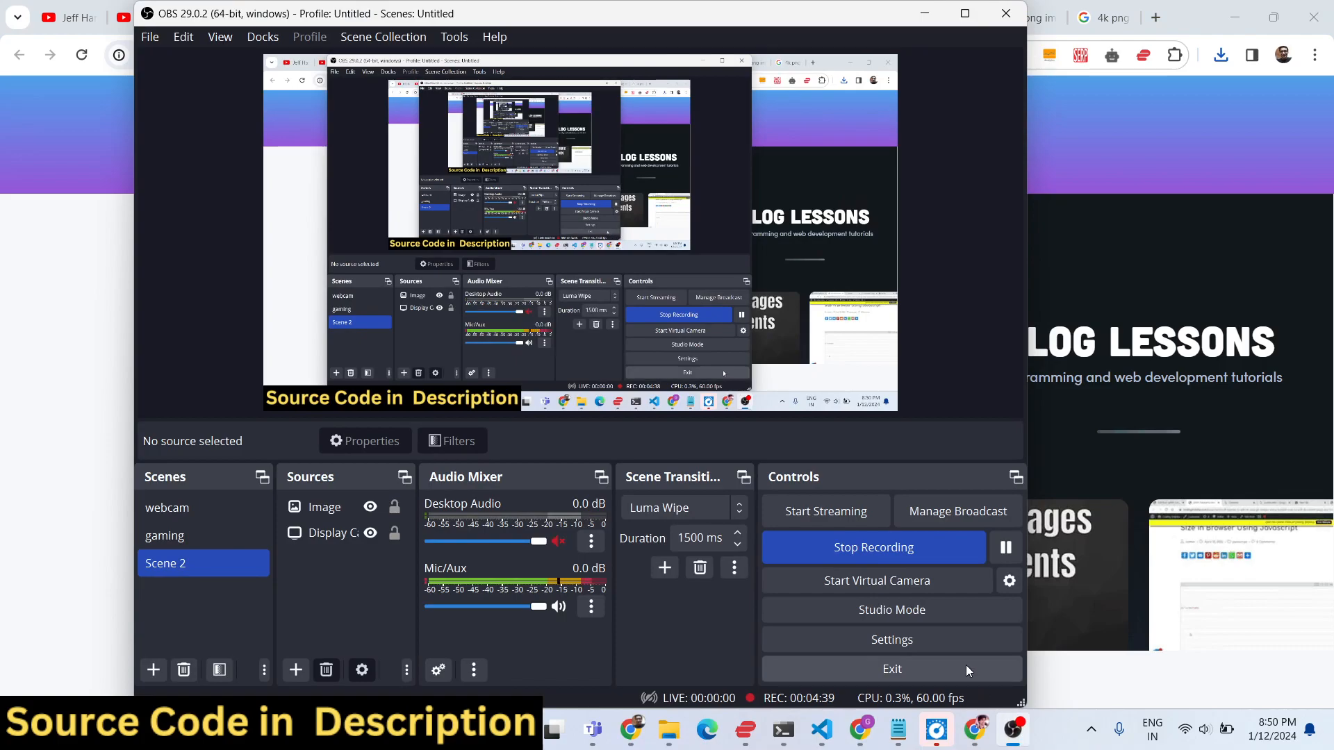